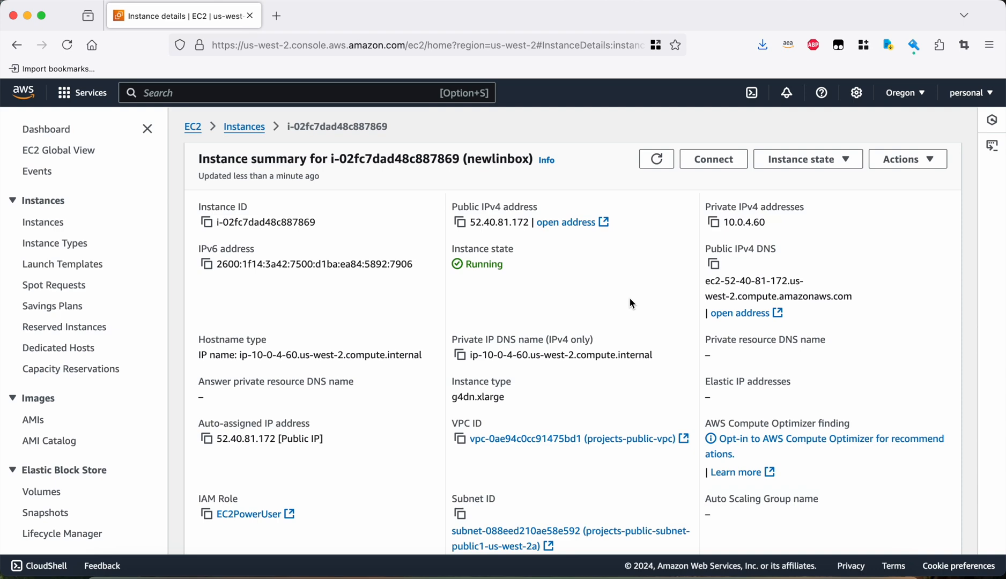
mouse_move(701, 173)
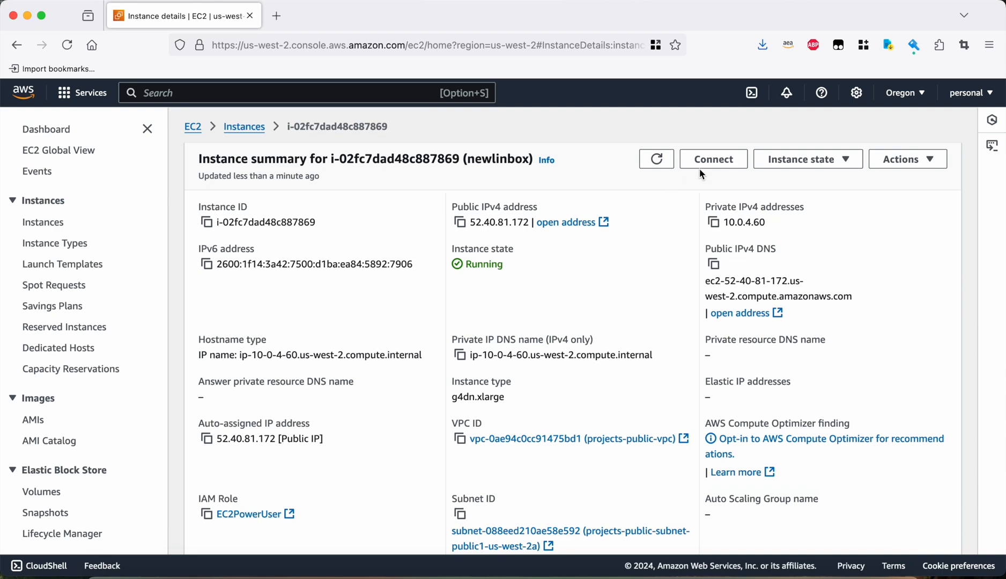
Start a Session Manager shell session on the newlinbox instance from its summary page.
click(712, 158)
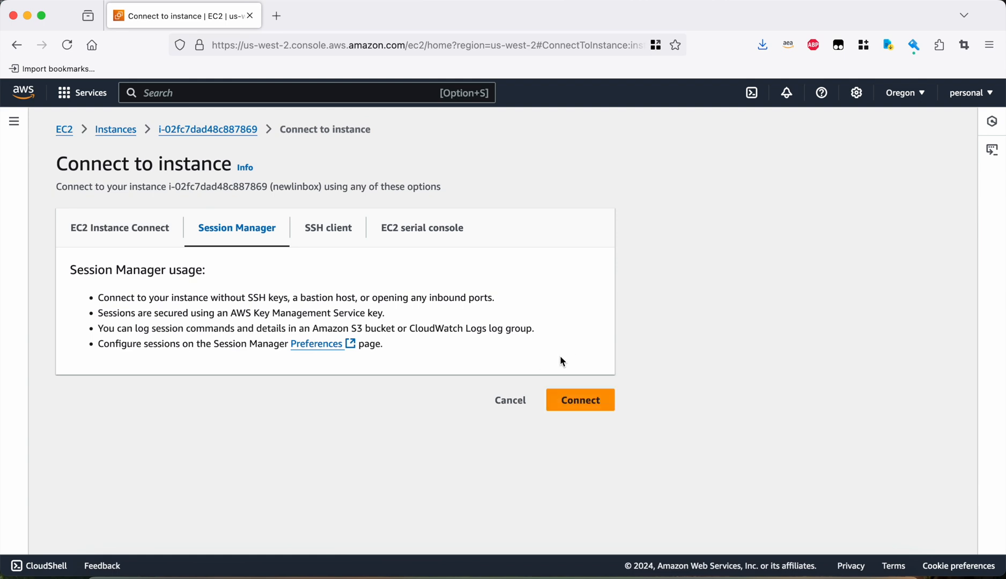
click(579, 400)
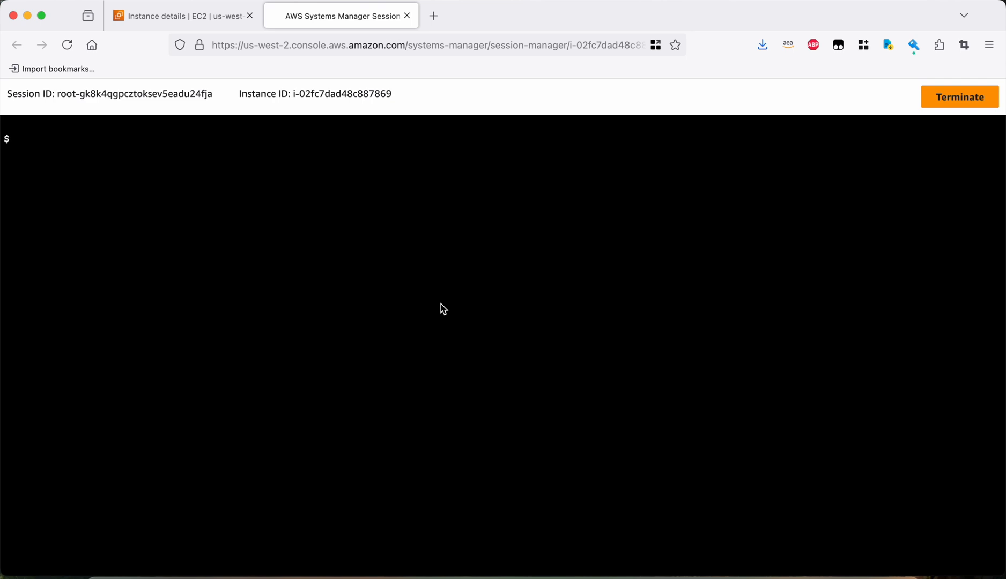
mouse_move(439, 305)
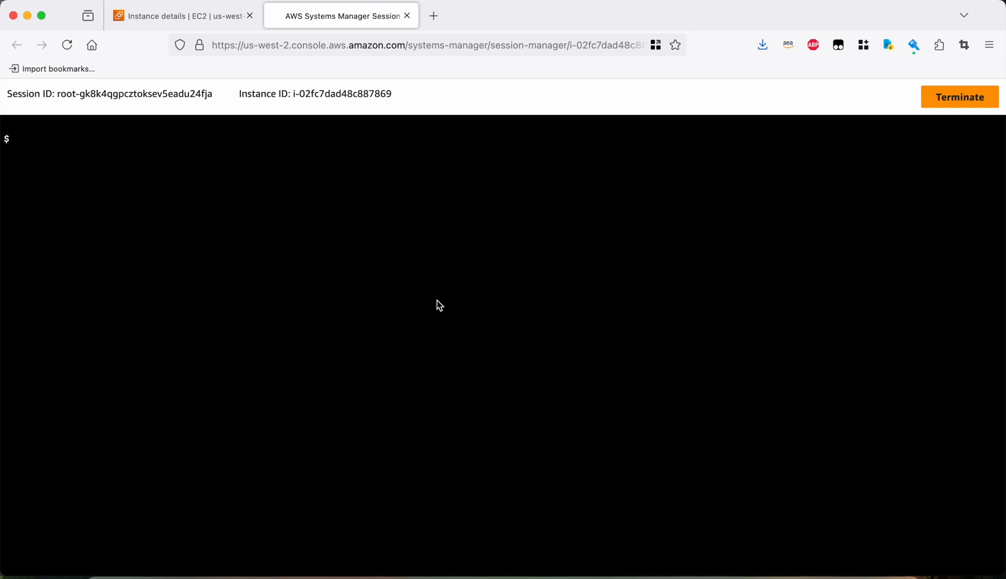
Switch to the ubuntu user, move into its Documents folder and list its (empty) contents.
text(sudo su ubuntu)
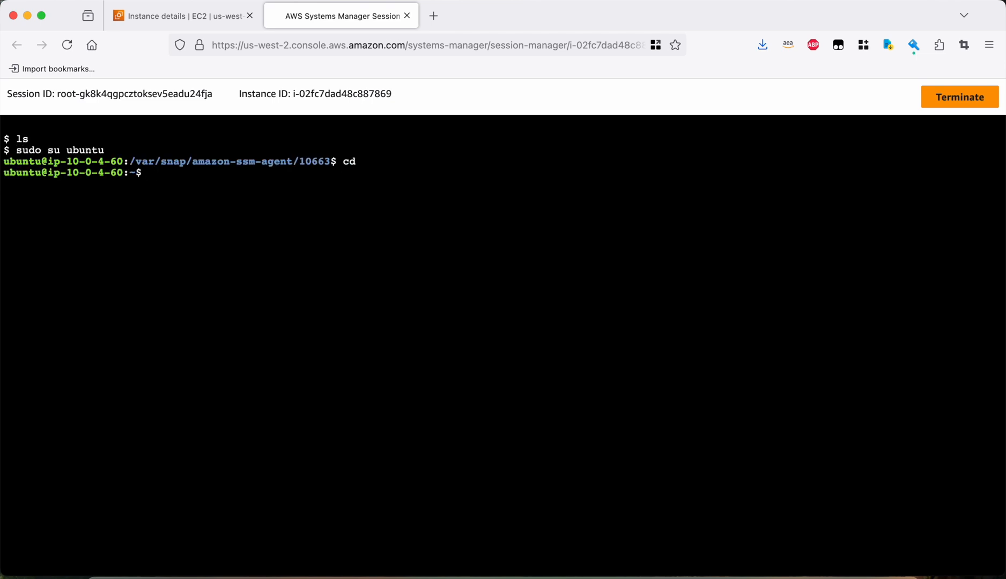
text(ls)
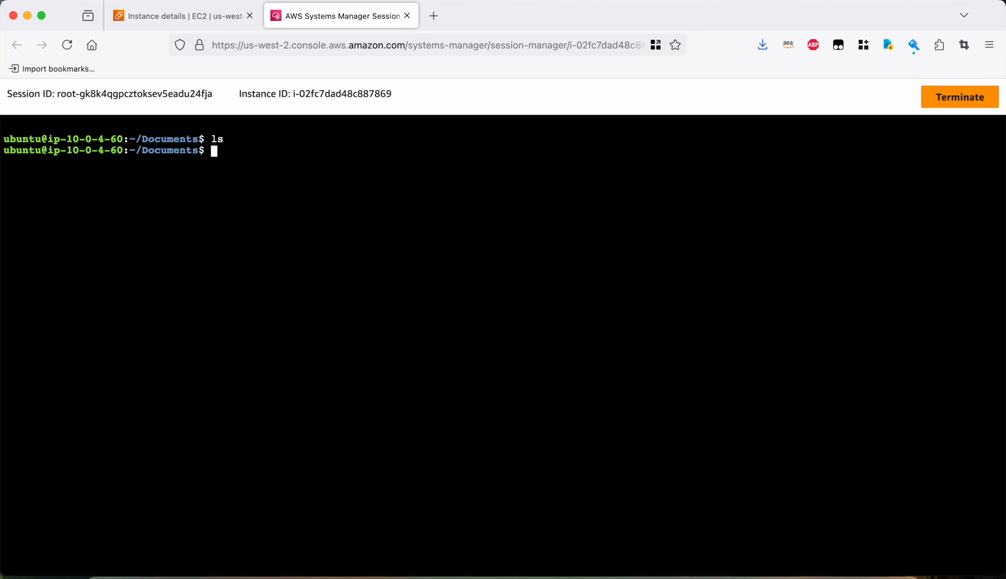
Refresh apt package lists and install ca-certificates and curl with sudo apt-get.
text(sudo apt-get update)
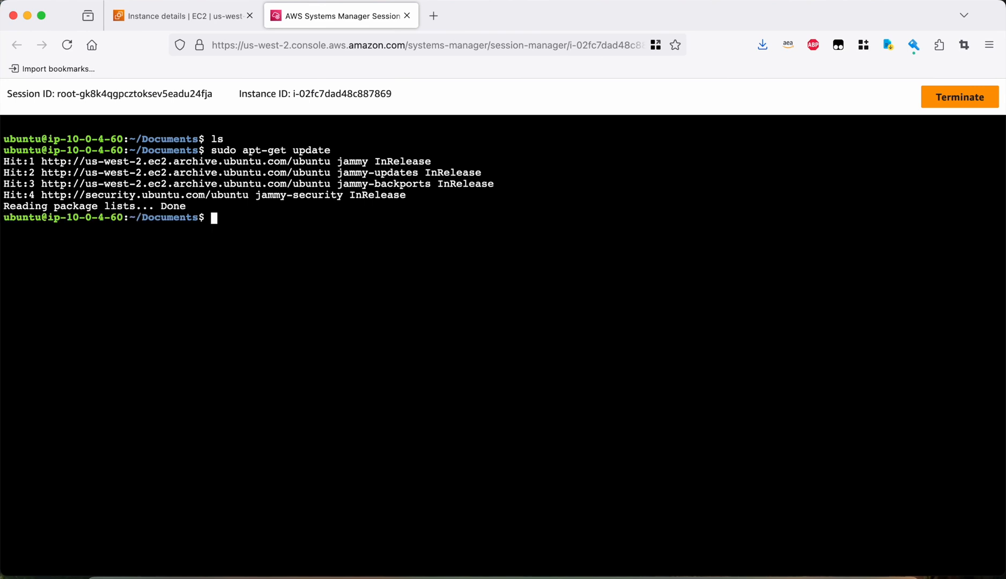
text(sudo apt-get insta)
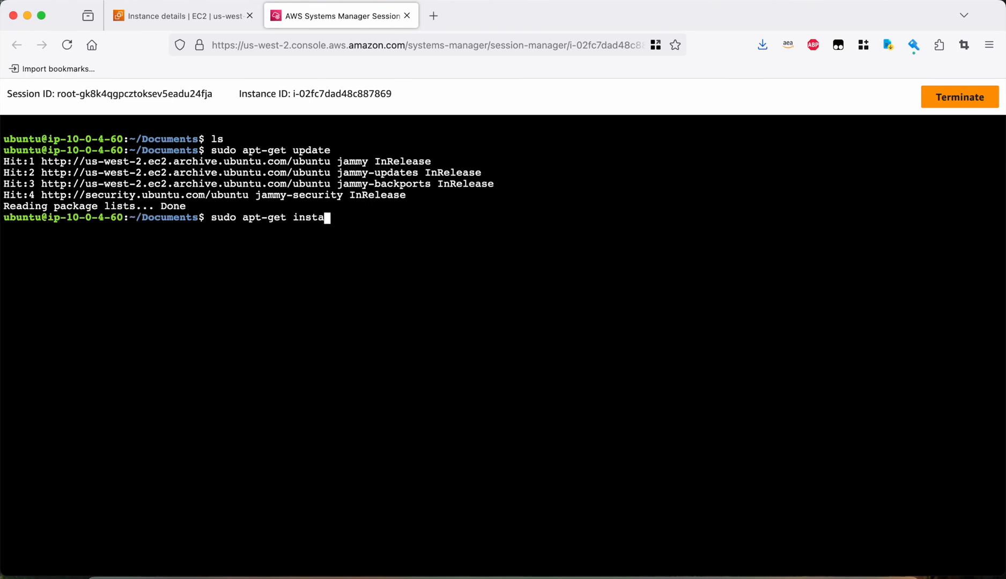
text(ll -y ca-cert)
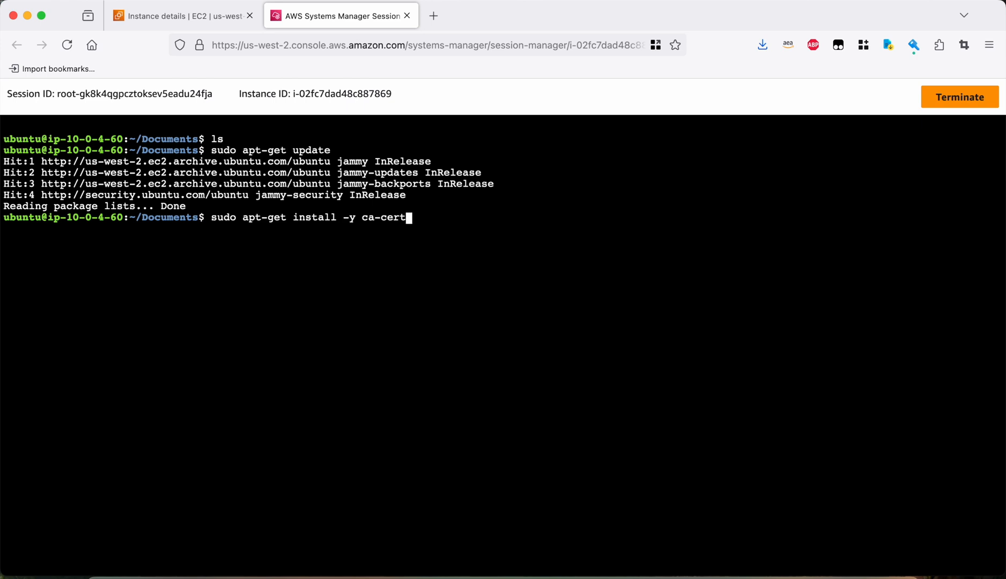
text(ificates curl)
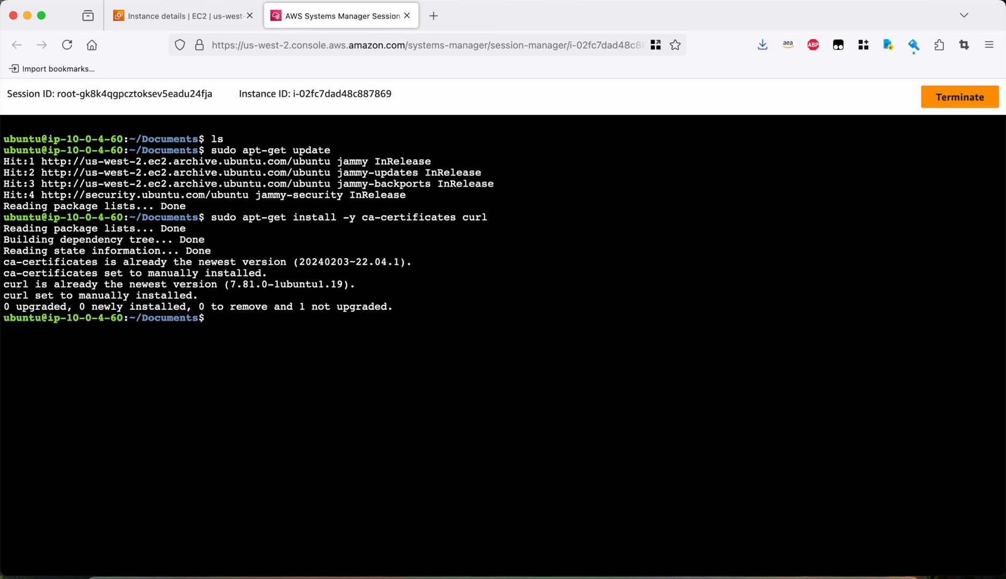
Create /etc/apt/keyrings and download Docker's GPG key there as docker.asc.
text(sudo install -m 0755 -d)
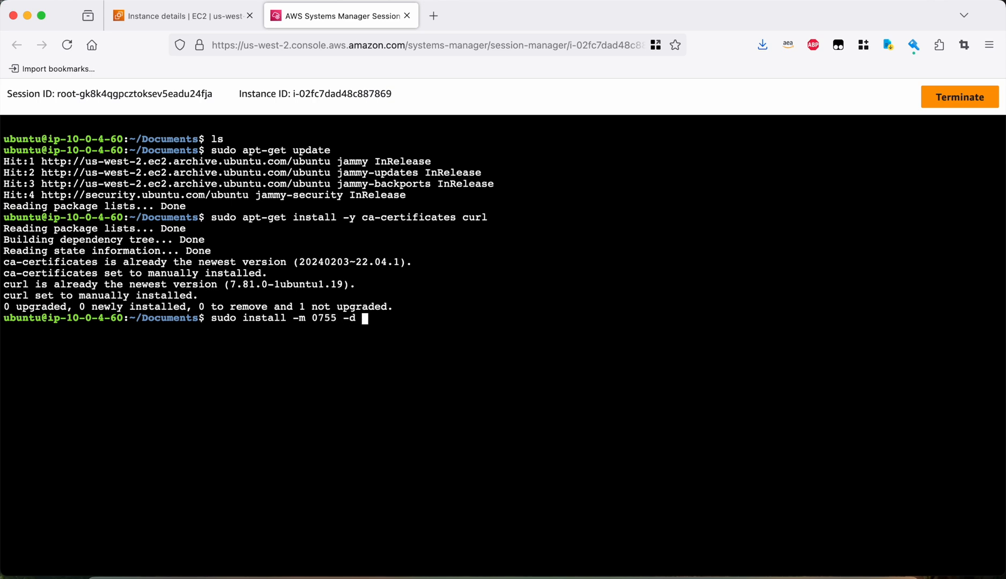
text(/etc/apt/keyring)
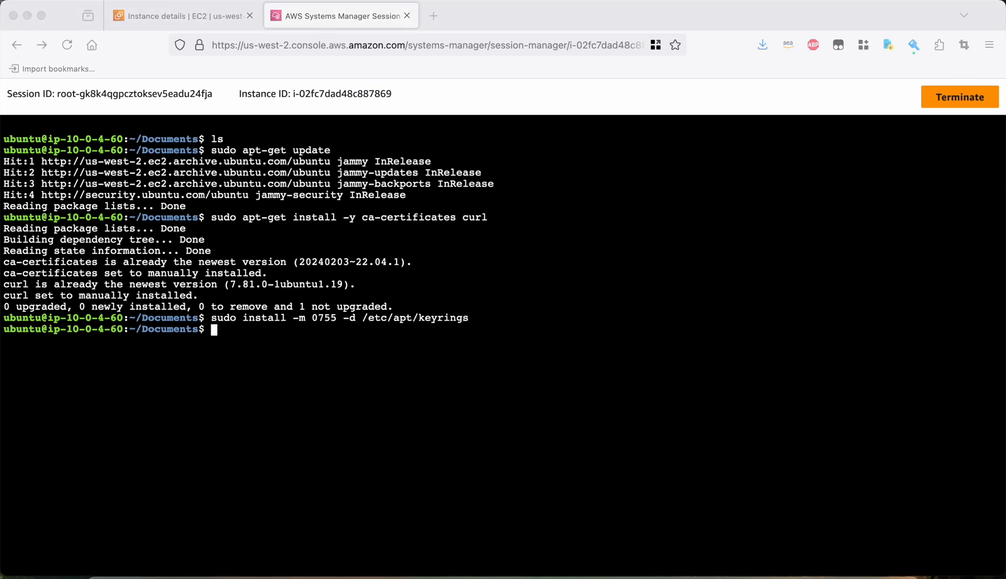
text(sudo curl -fsSL https://download.docker.com/linux/ubuntu/gpg -o /etc/apt/keyrings/docker.asc)
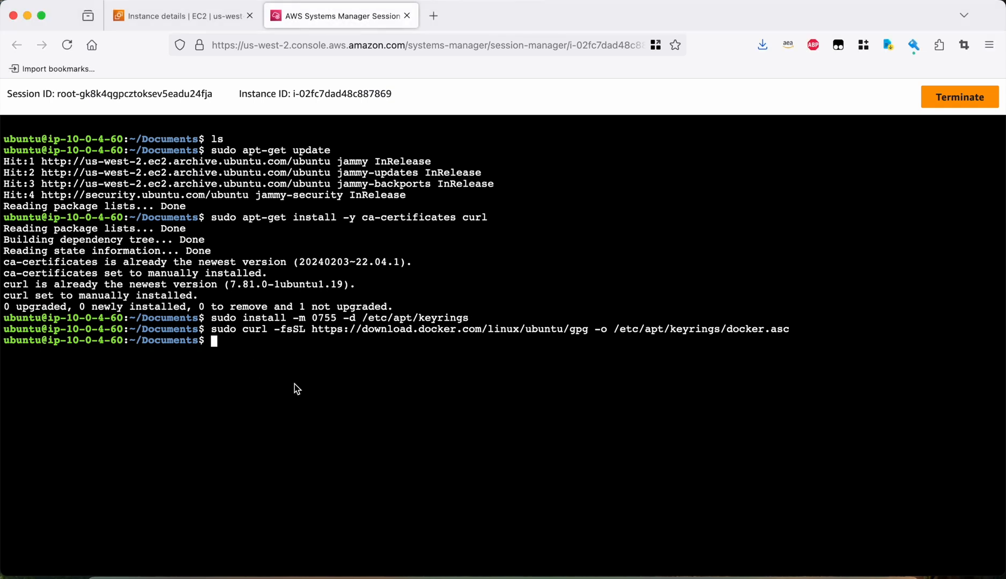
Make docker.asc world-readable, add the Docker apt repository, and begin installing docker-ce and its plugins.
text(sudo chmod a+r /etc/apt/keyrings/docker.asc)
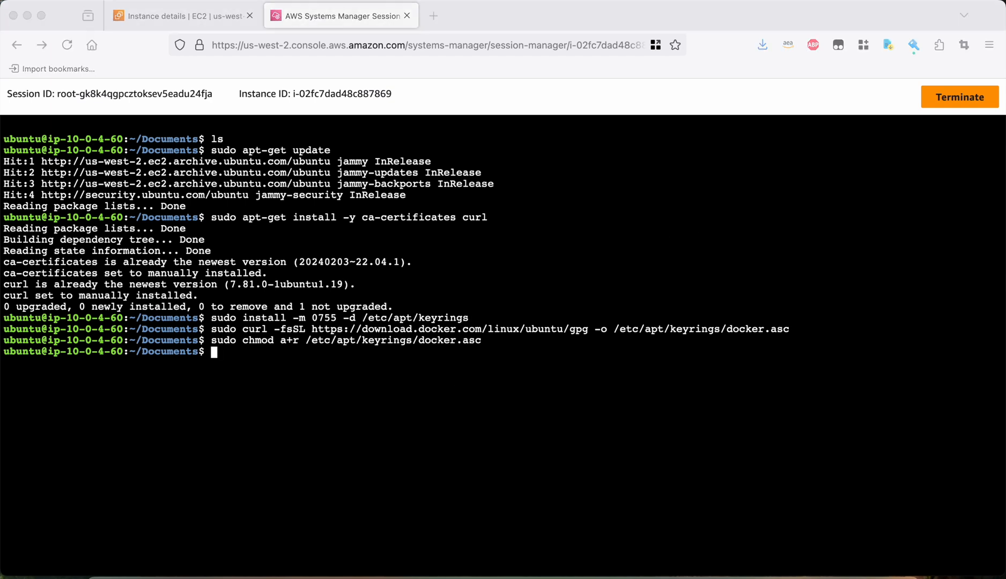
mouse_move(475, 37)
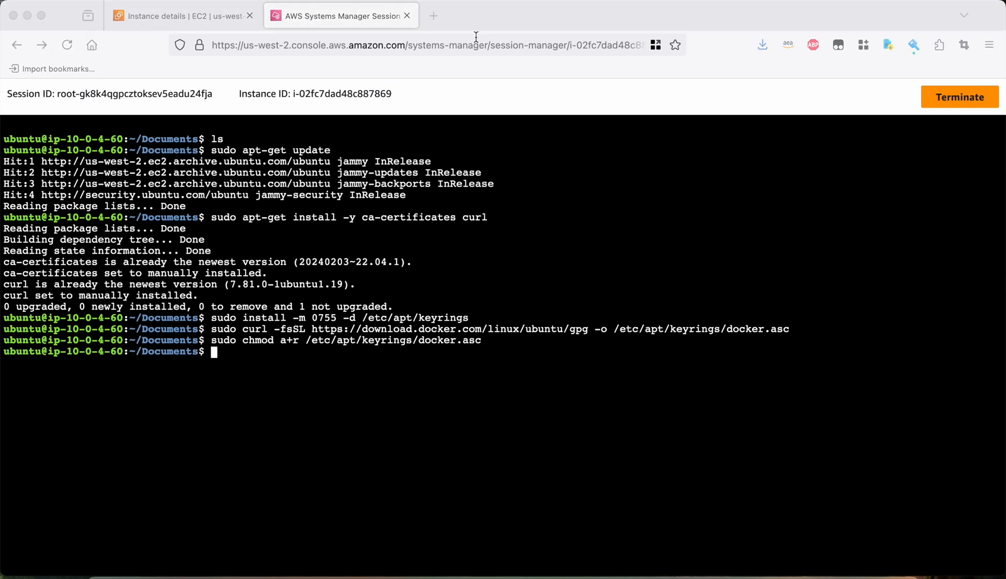
mouse_move(269, 373)
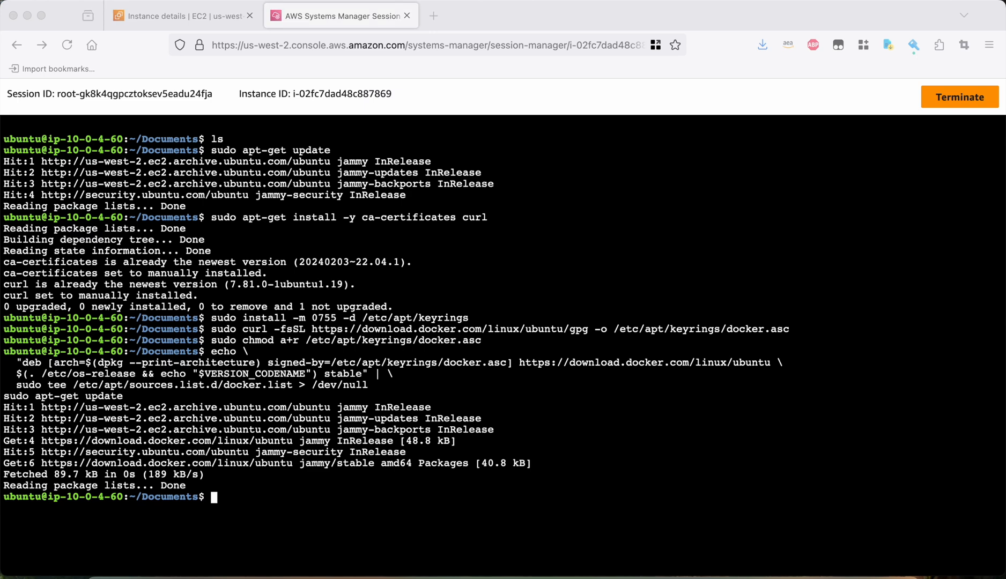
mouse_move(172, 402)
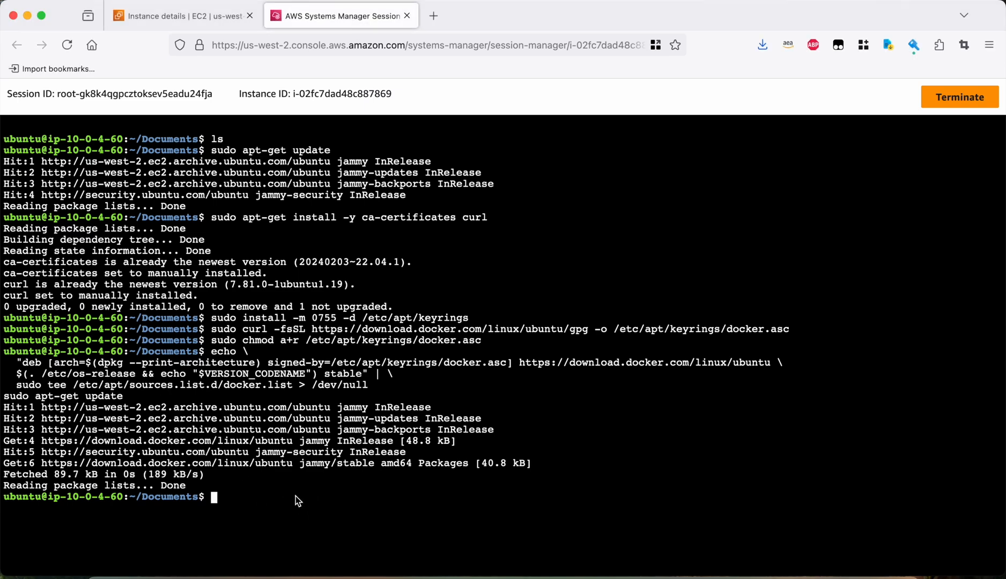
text(sudo apt-get install docker-ce docker-ce-cli containerd.io docker-buildx-plugin docker-compose-plugin)
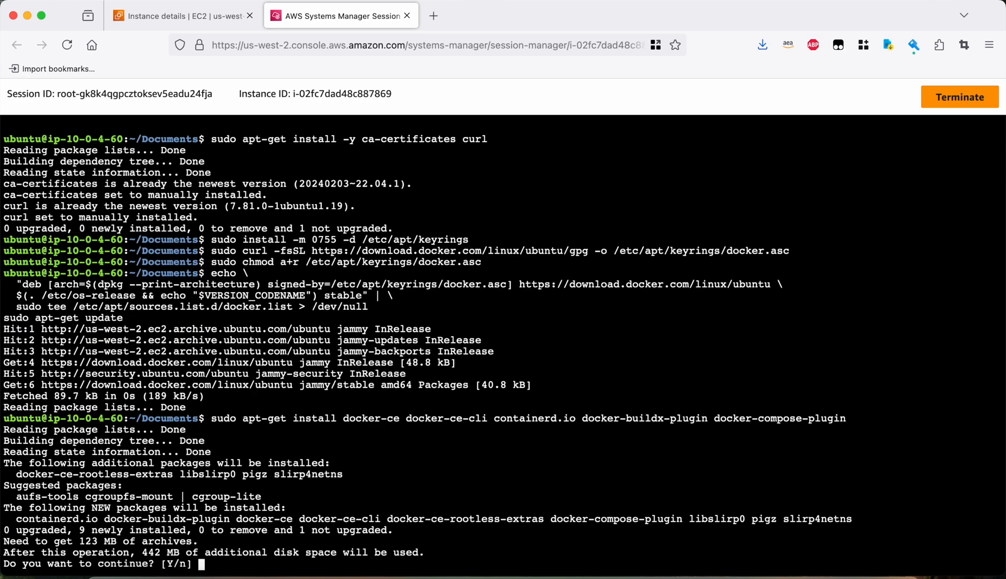
Confirm with Y so docker-ce, containerd.io, buildx and compose plugins finish installing.
text(Y)
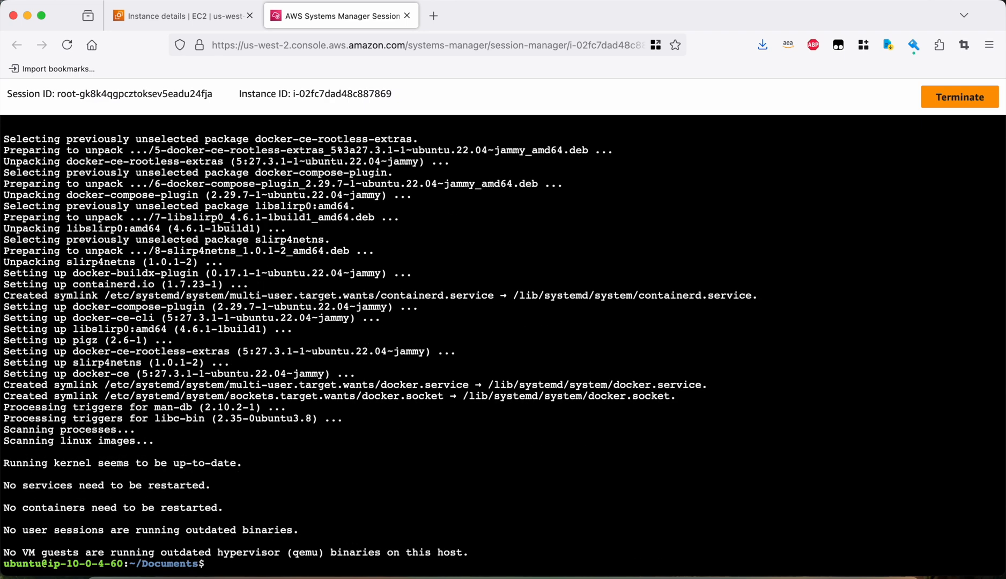
Run sudo docker run hello-world and see Docker's success message.
text(sudo)
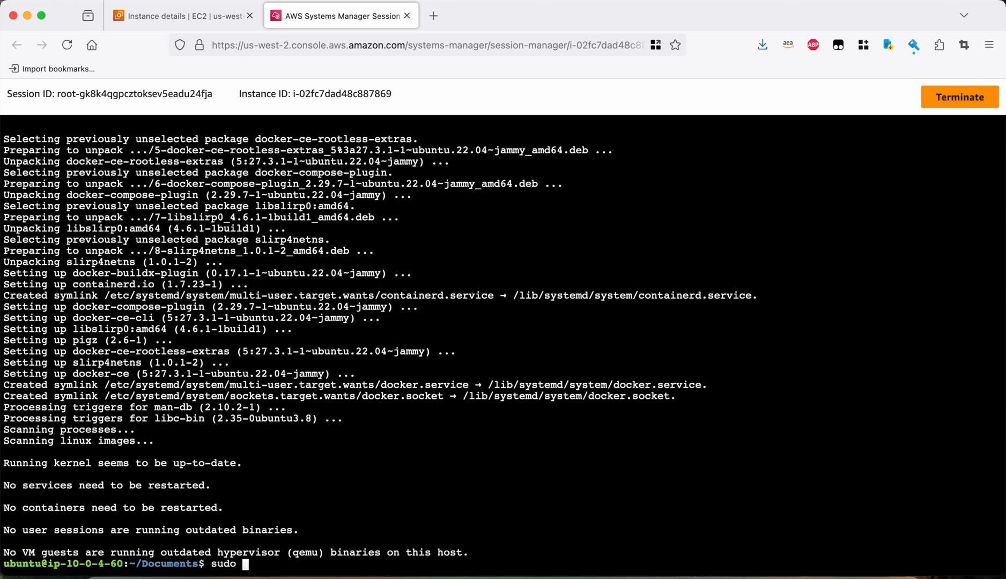
text(docker run hello-world)
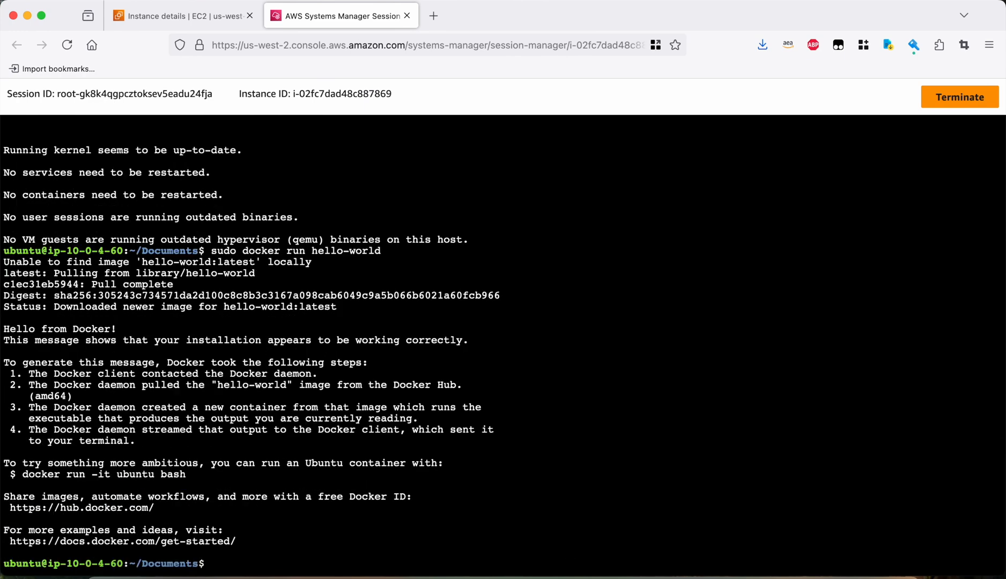
mouse_move(210, 355)
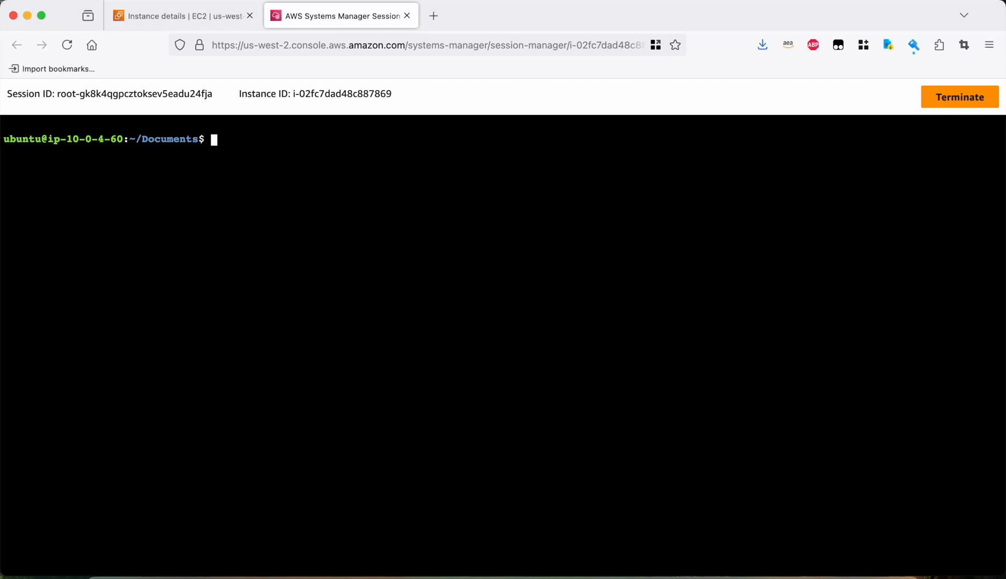
Create the docker group, add $USER to it with usermod -aG, and activate it via newgrp docker.
text(sudo groupadd docker)
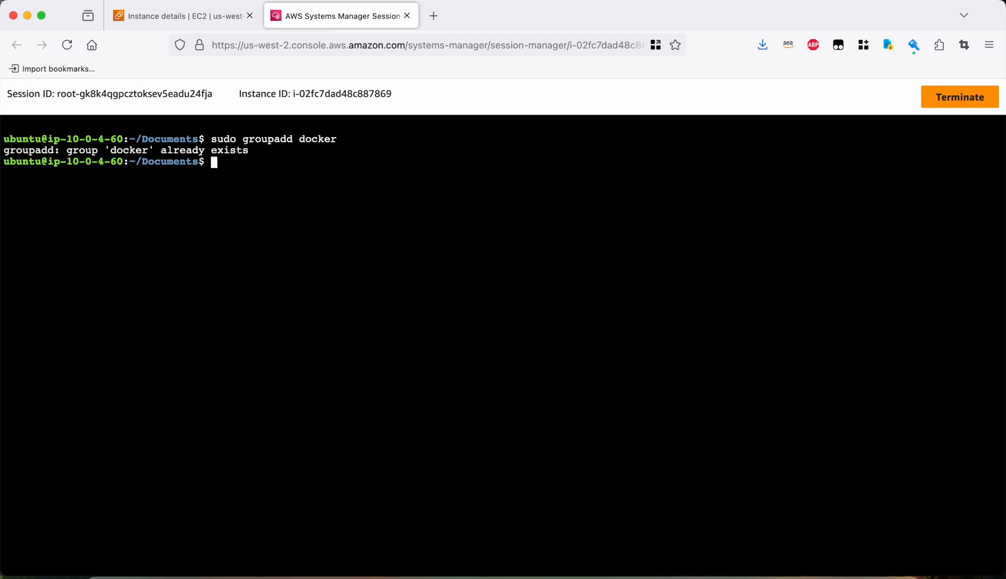
text(sudo)
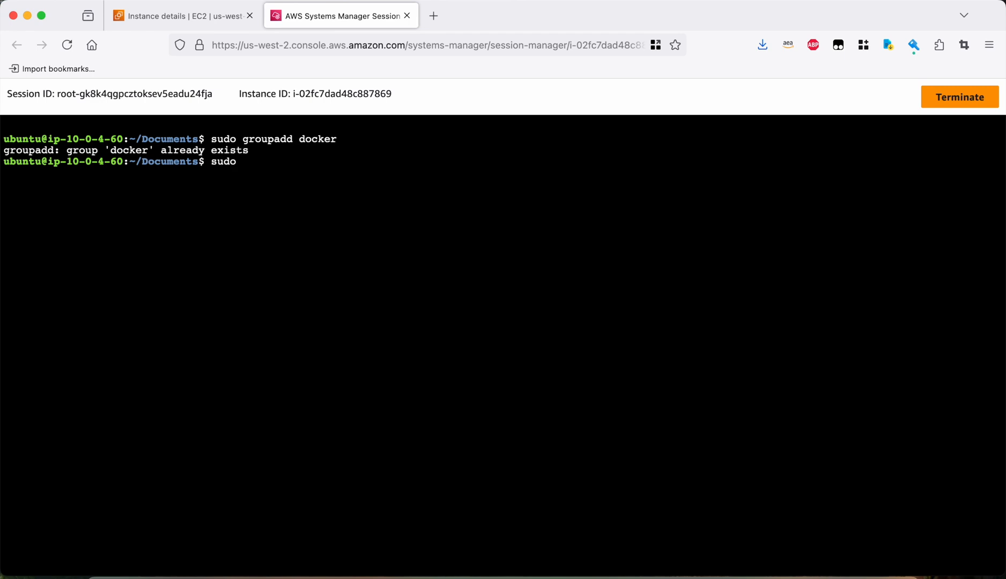
text(usermod -aG)
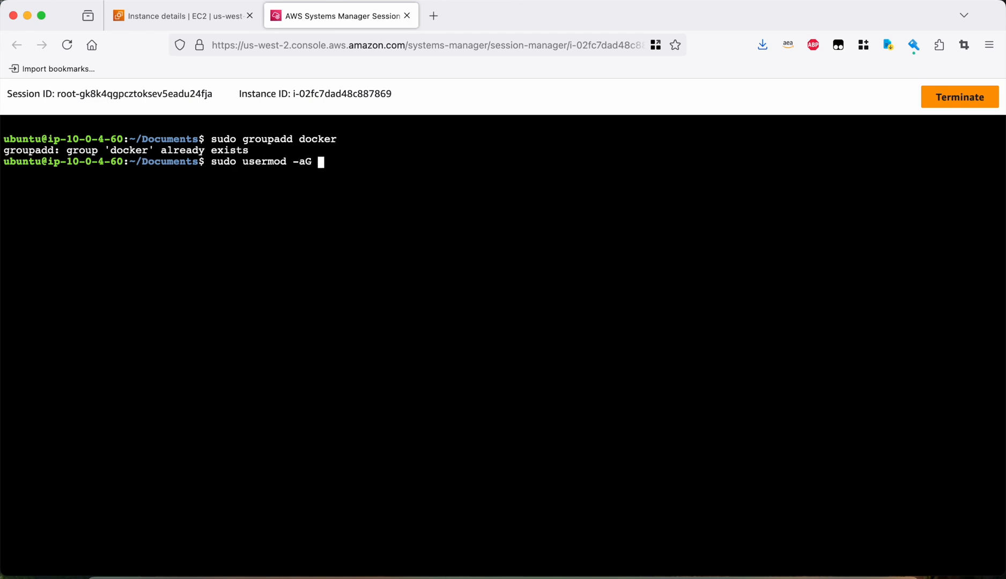
text(docker $USER)
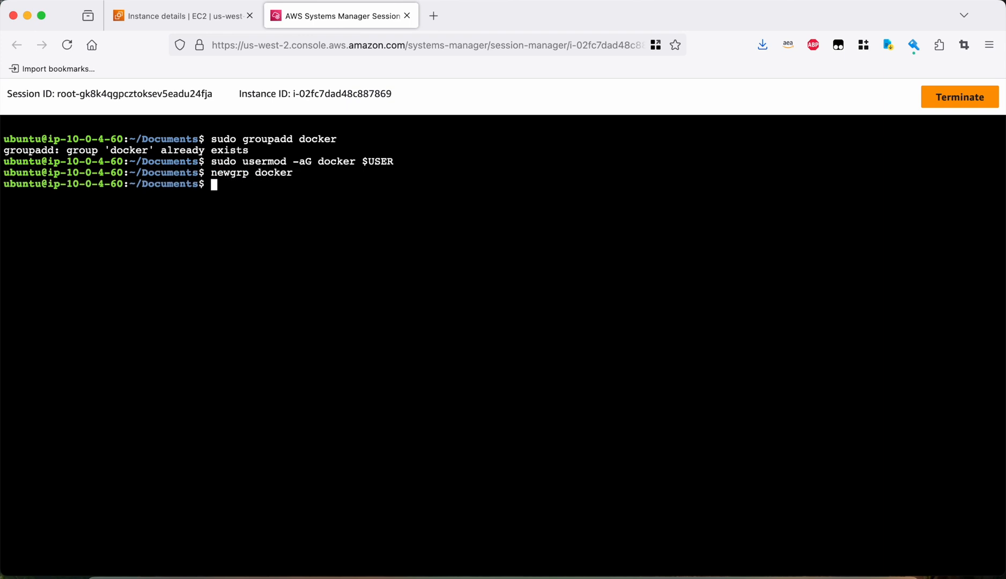
text(dock)
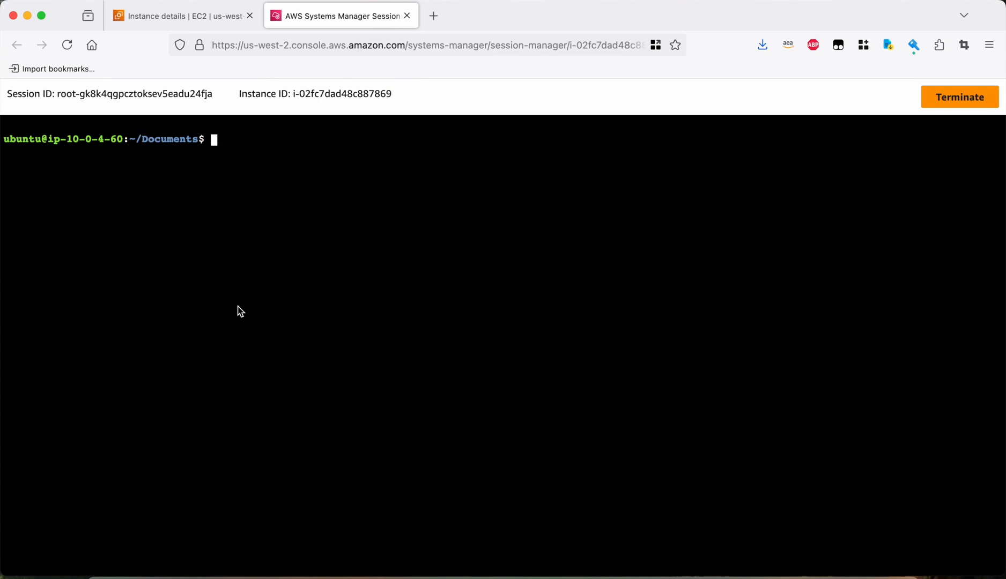
Enable docker.service to start at boot with sudo systemctl enable.
text(sudo syste)
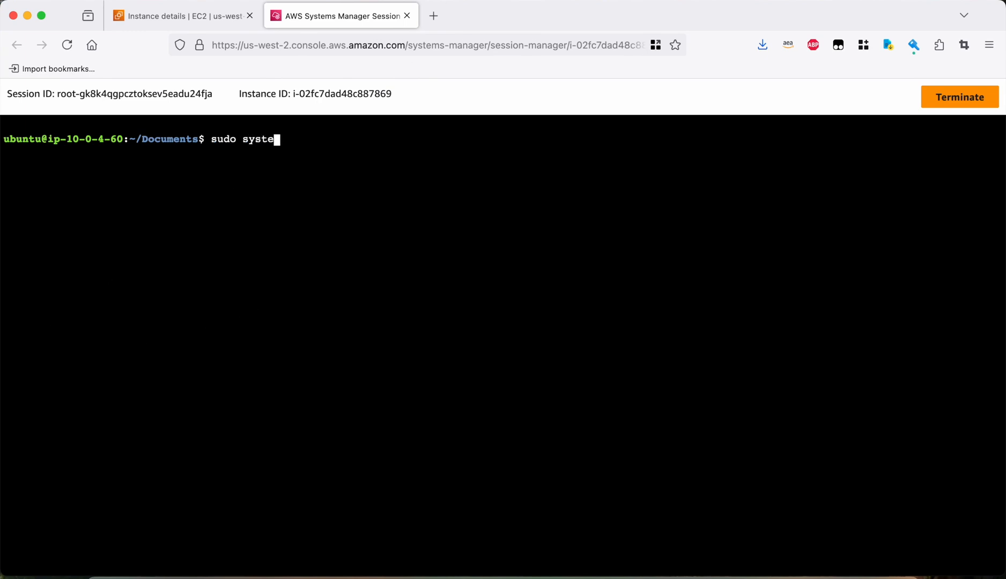
text(mctl enable)
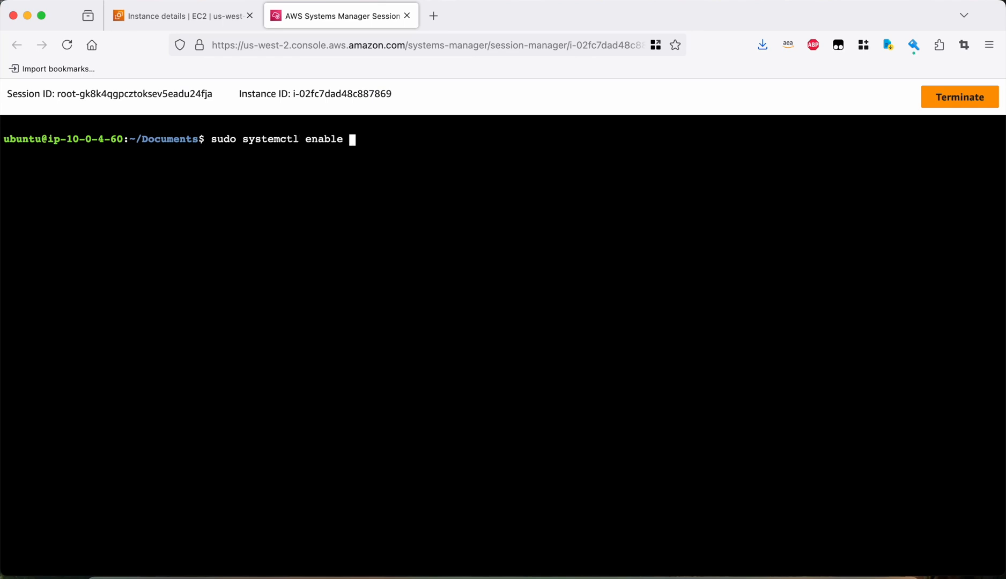
text(docker.service)
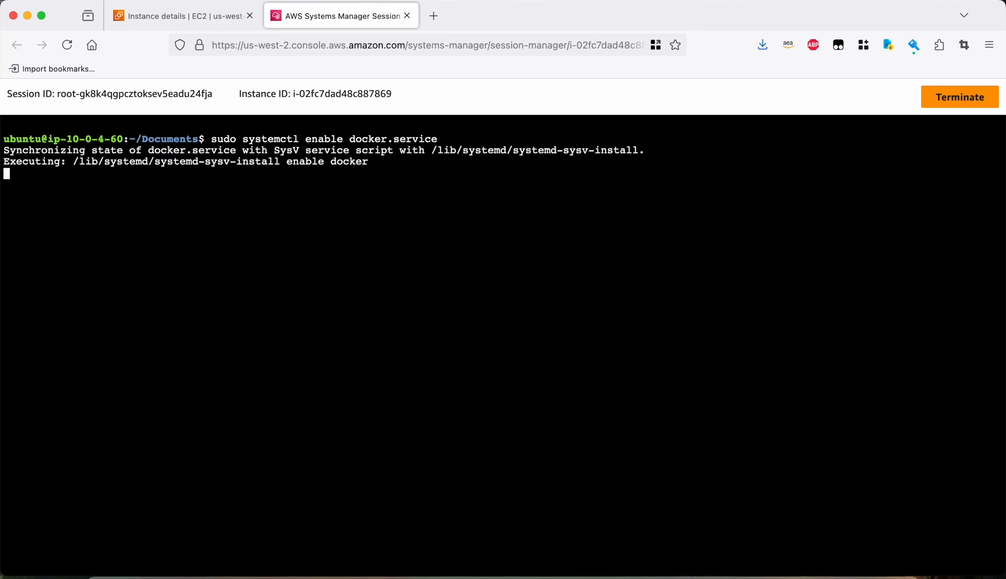
Enable containerd.service at boot, fixing a mistyped systemctl command along the way.
text(sudock)
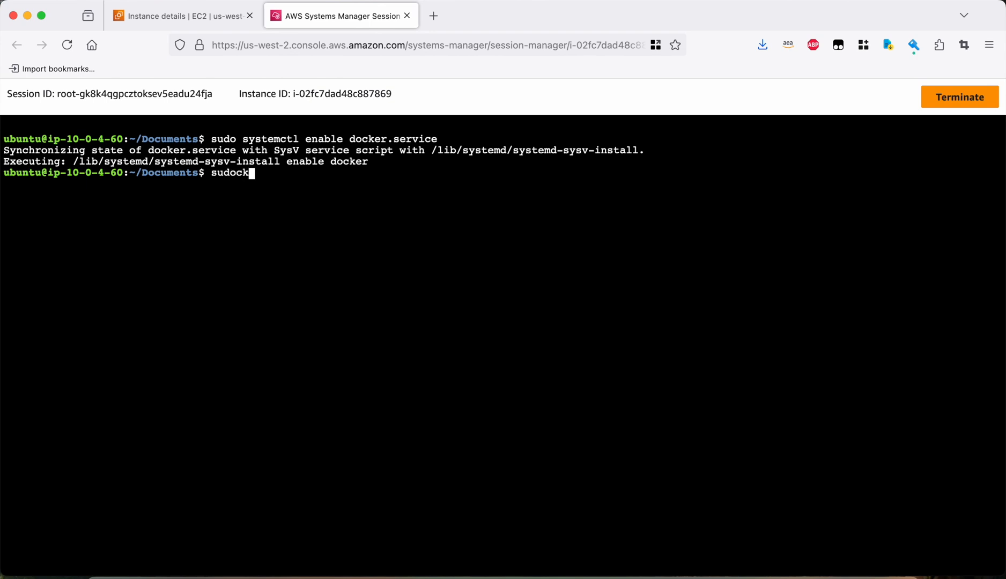
text(systemctl enab)
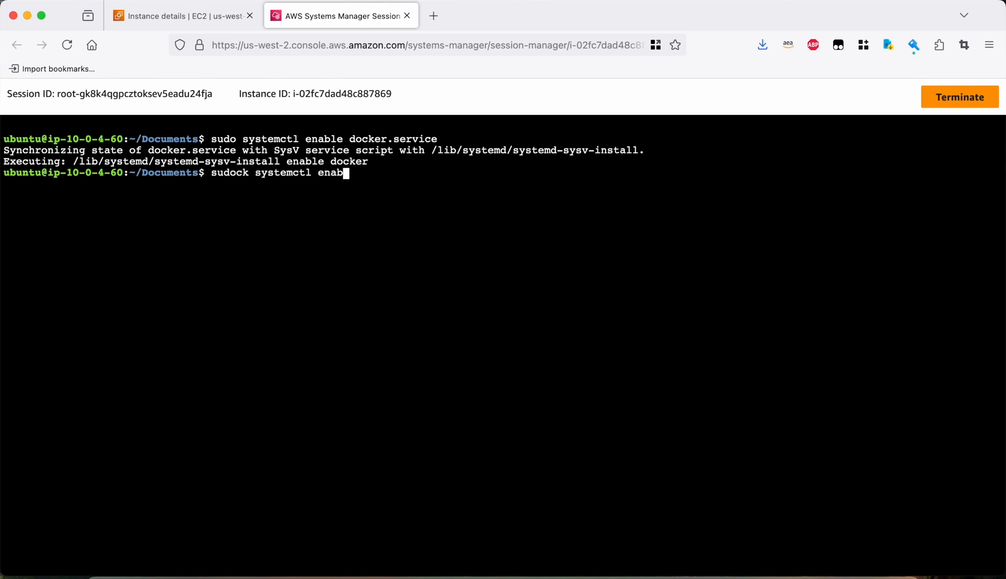
key(Backspace)
text(sudo docker)
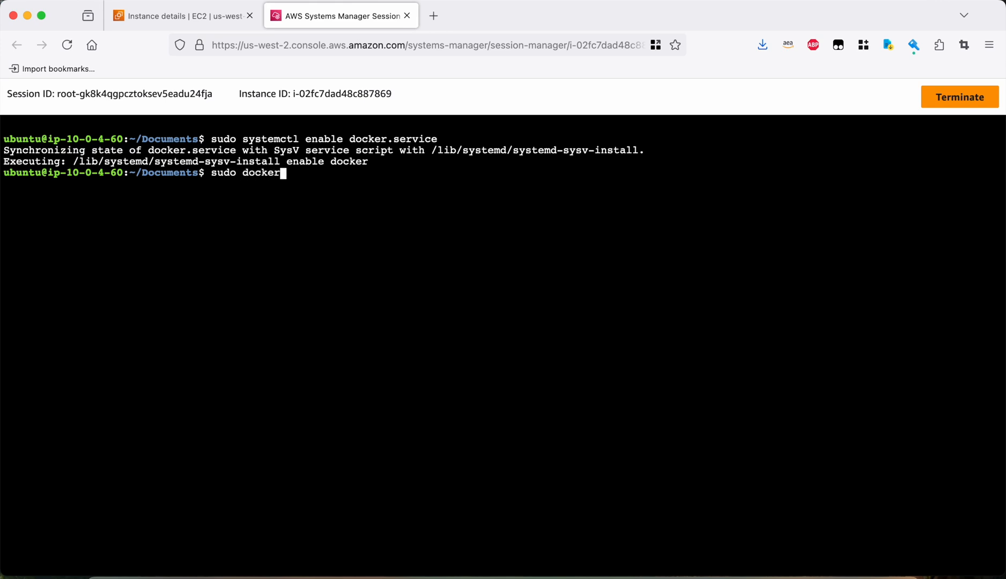
text(systemctl)
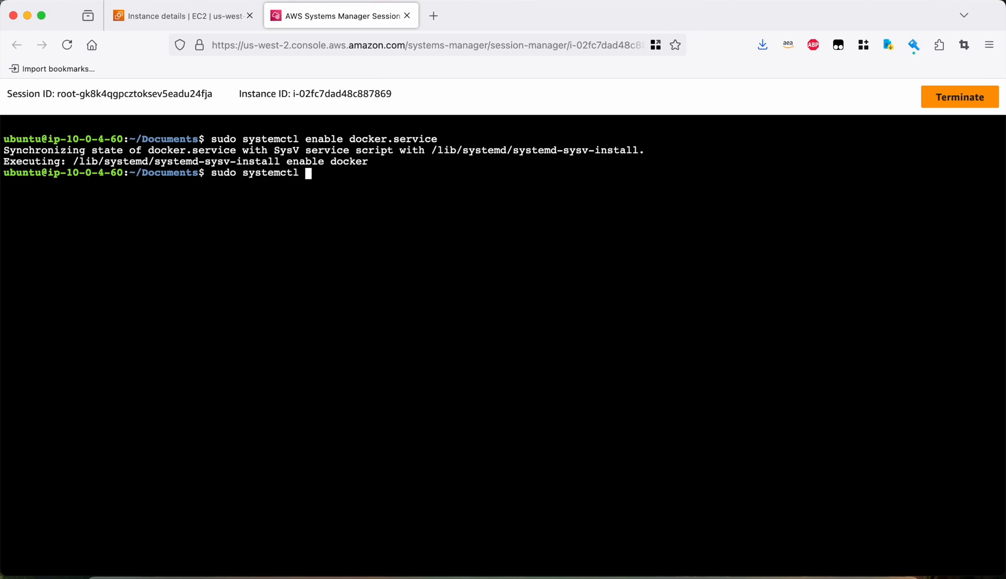
text(enable)
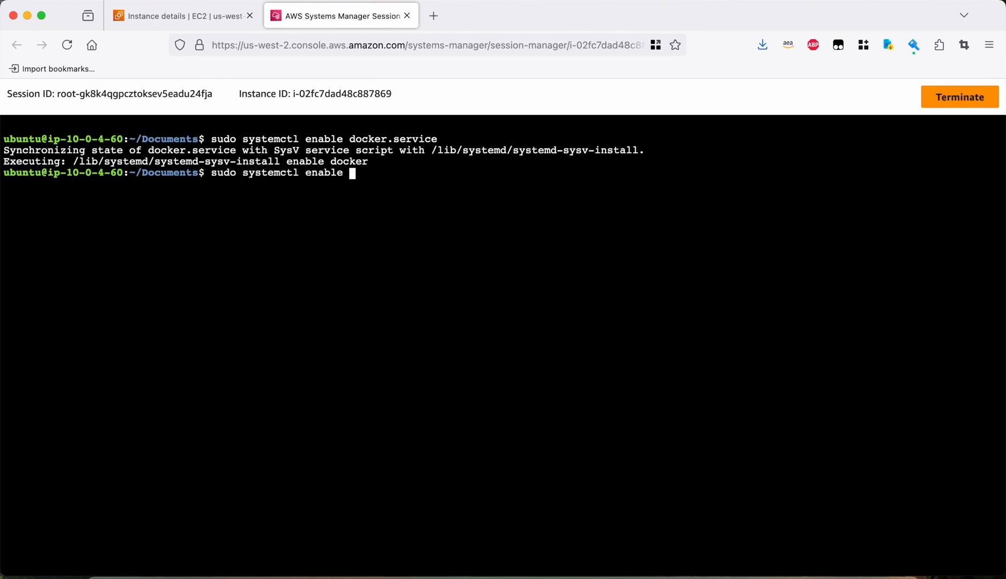
text(containerd.serv)
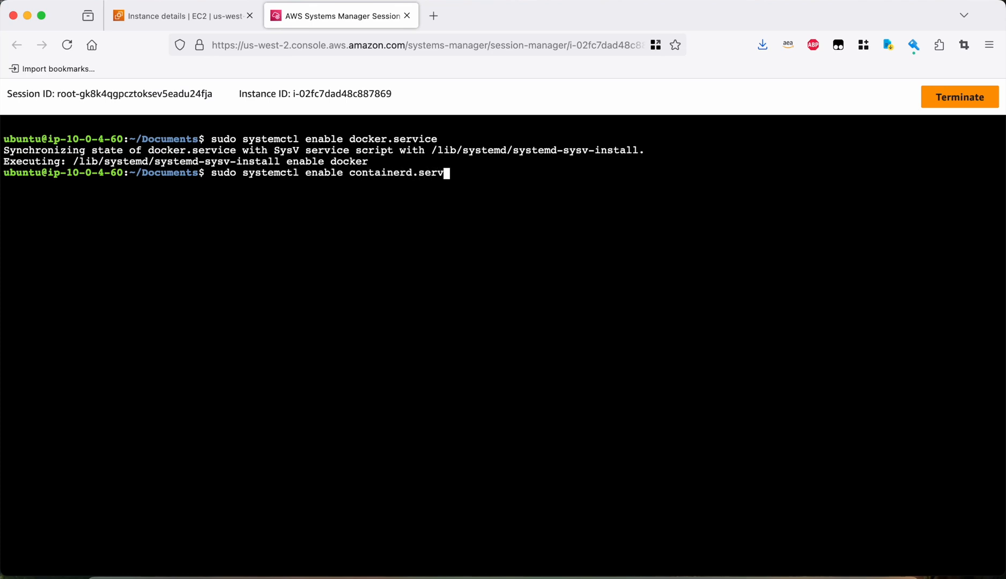
text(cl)
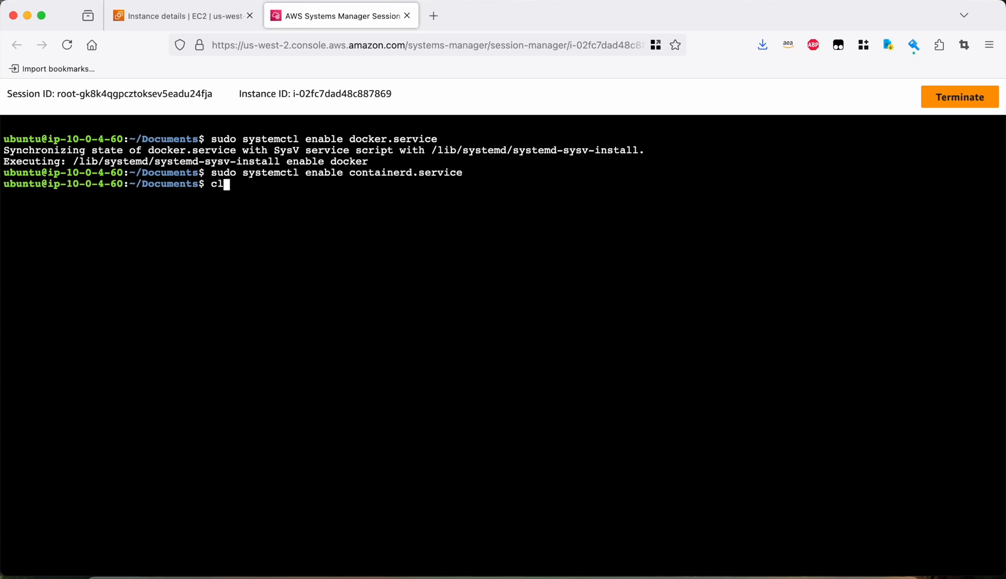
Clear the screen and run docker run hello-world without sudo to confirm it succeeds.
key(Enter)
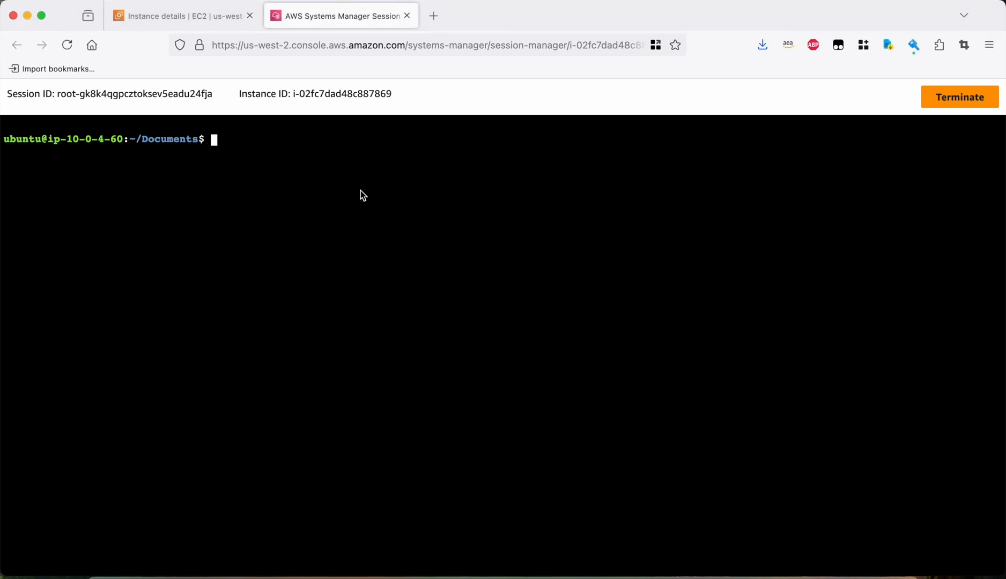
text(docker run hello-world)
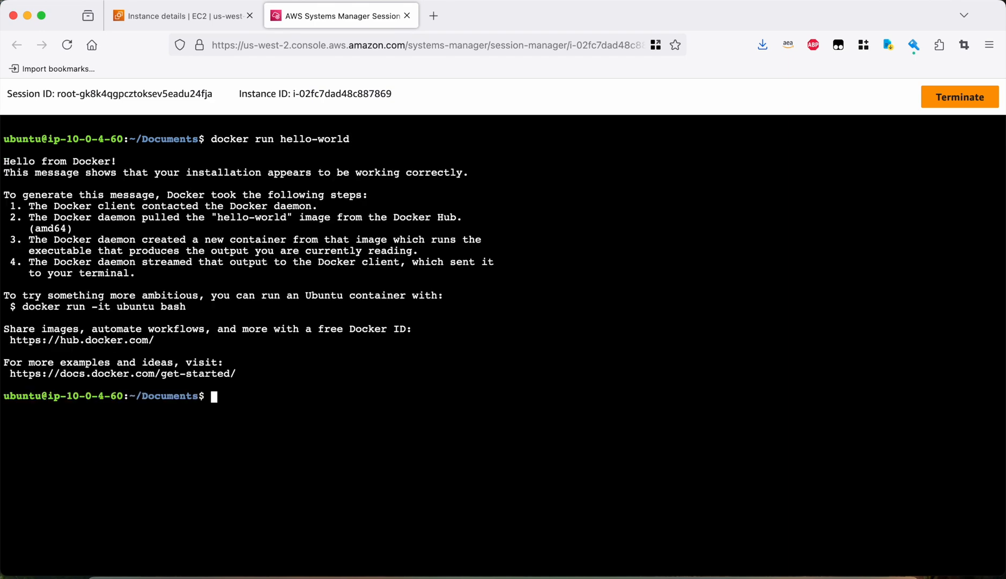
mouse_move(148, 175)
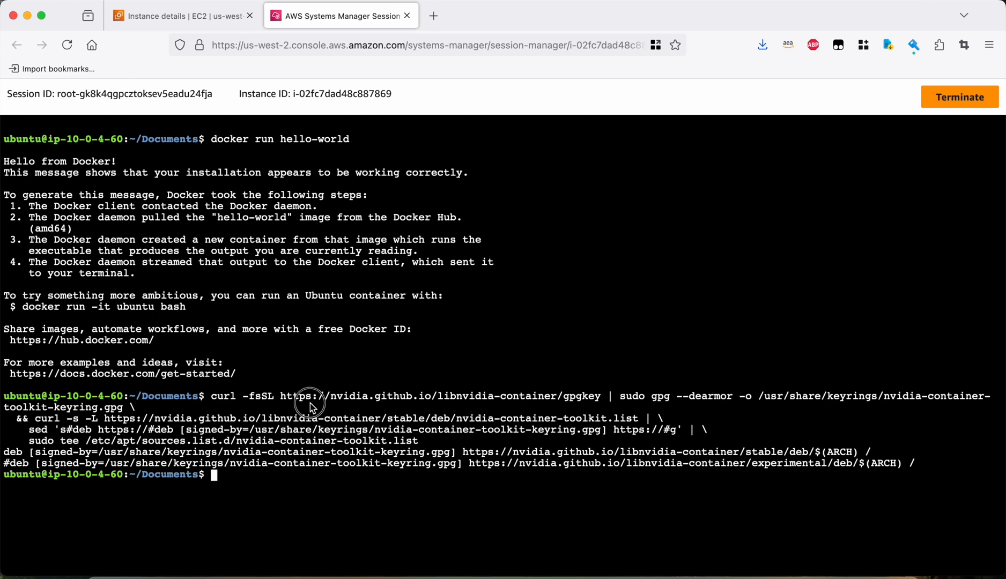
Run sudo apt-get update so the NVIDIA Container Toolkit packages become available.
text(sudo apt-get update)
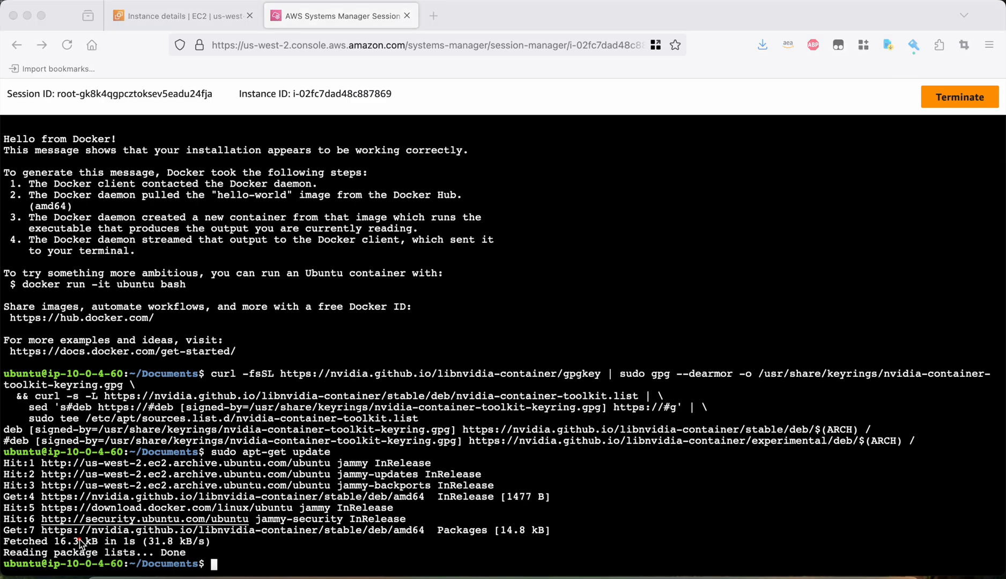
mouse_move(5, 514)
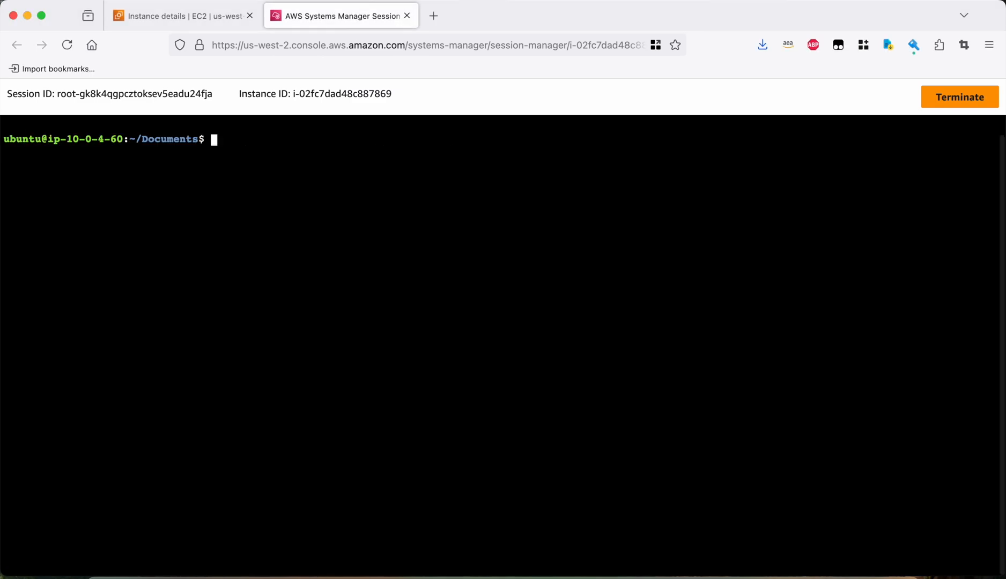
Run 'sudo apt-get install -y nvidia-container-toolkit' and leave the terminal cleared.
text(sudo)
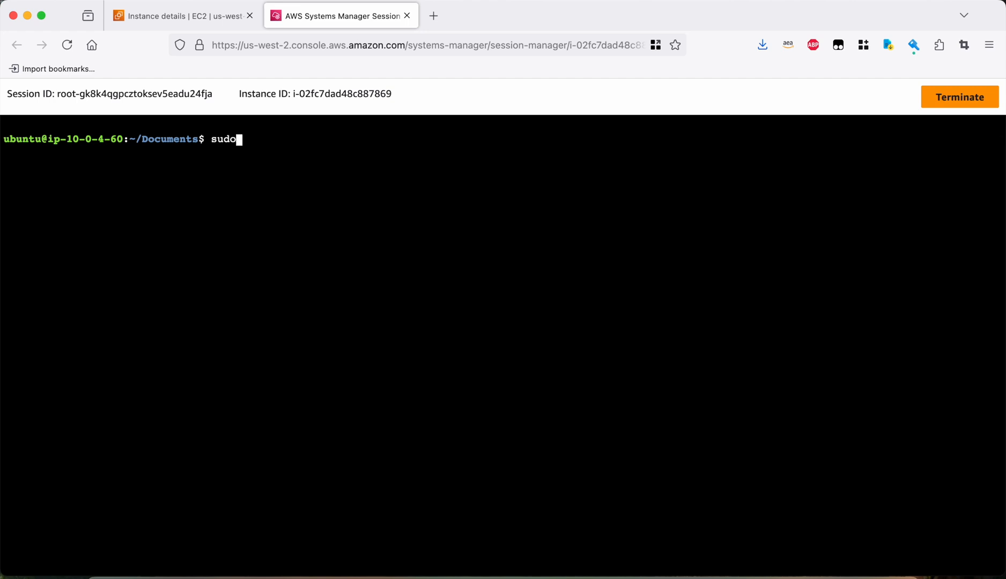
text(apt-get install -y nv)
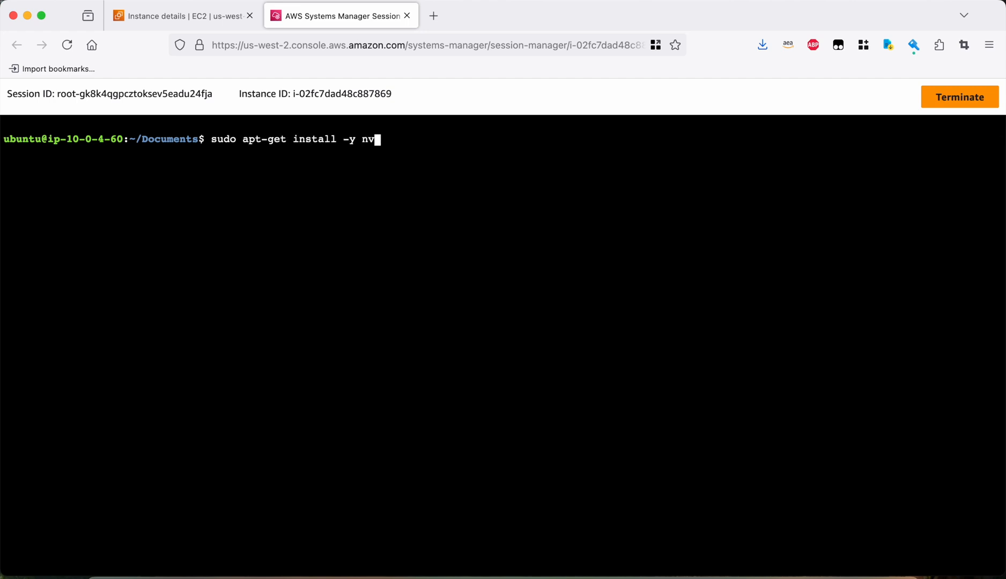
text(idia-container-toolkit)
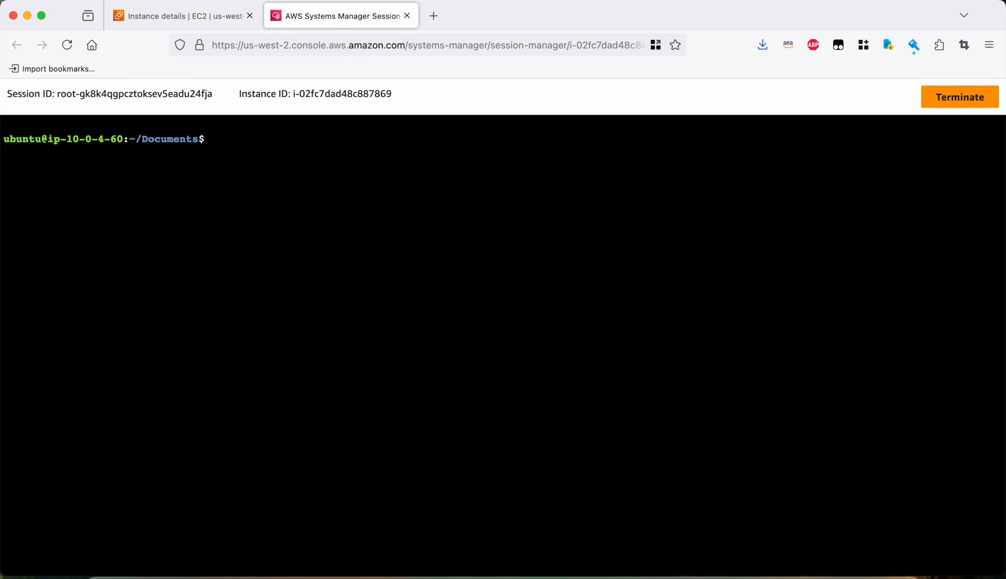
Configure the NVIDIA runtime for Docker with nvidia-ctk and restart Docker via systemctl.
text(sudo nvidia-)
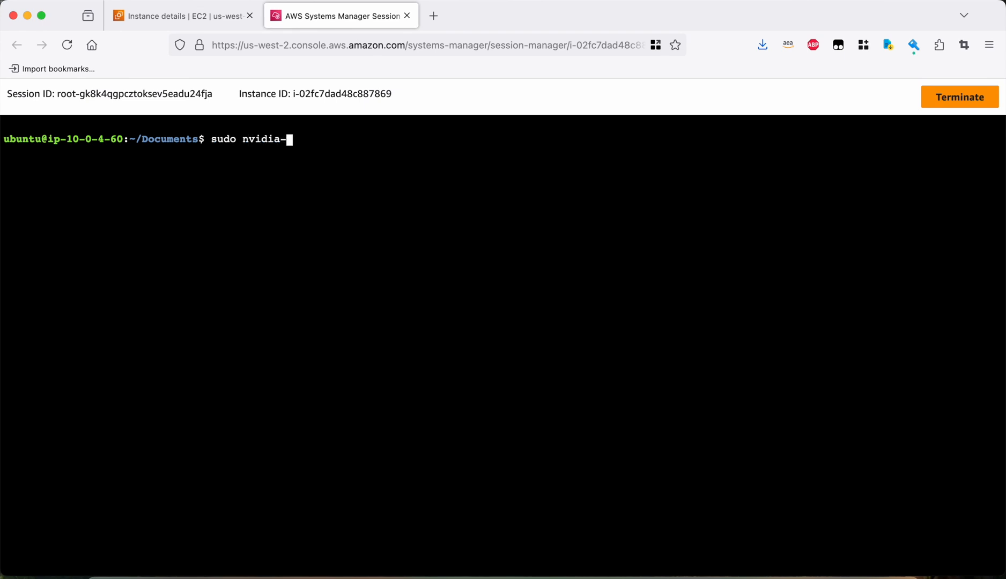
text(ctk runtime con)
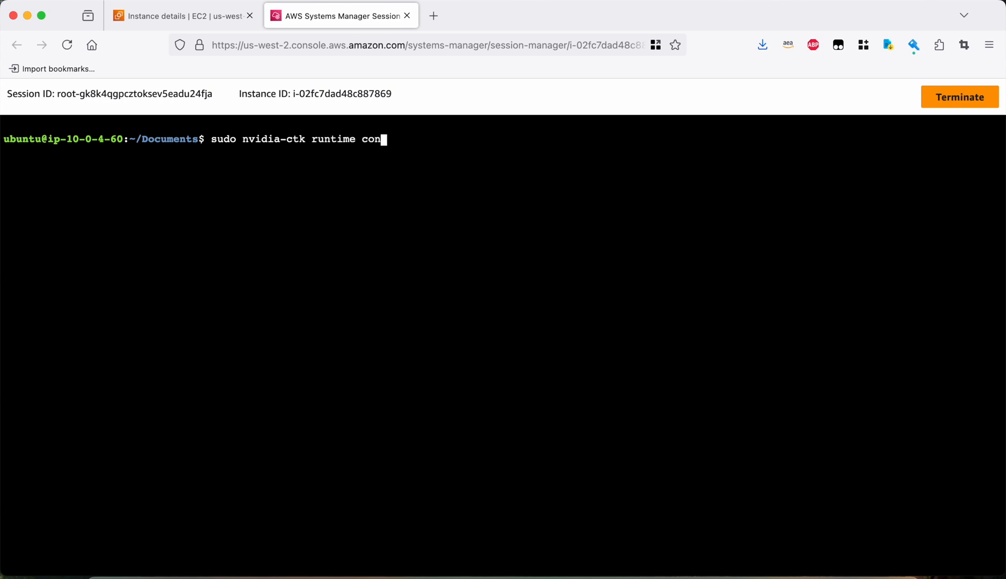
text(figure --runtime=docker)
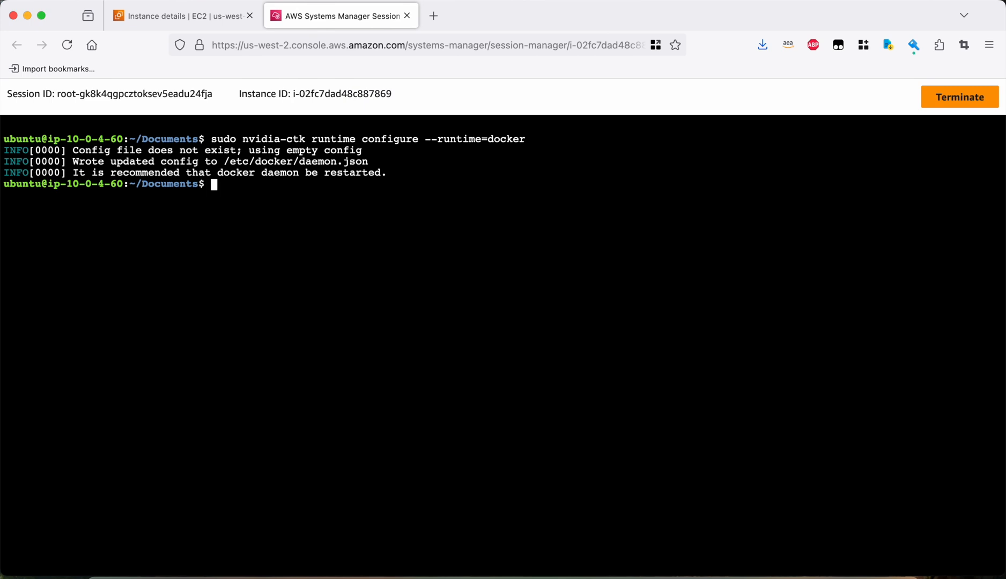
mouse_move(410, 296)
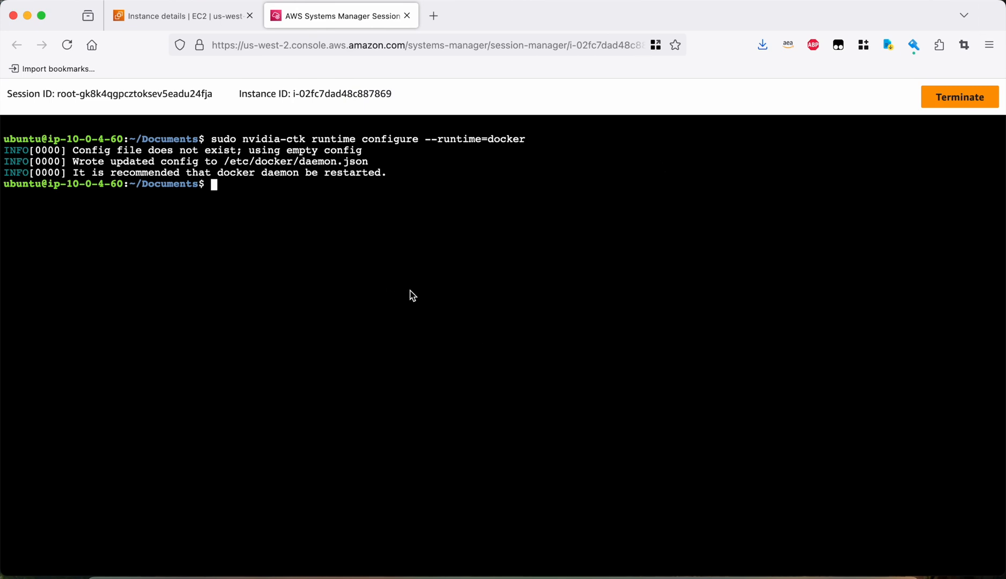
text(sudo systemctl)
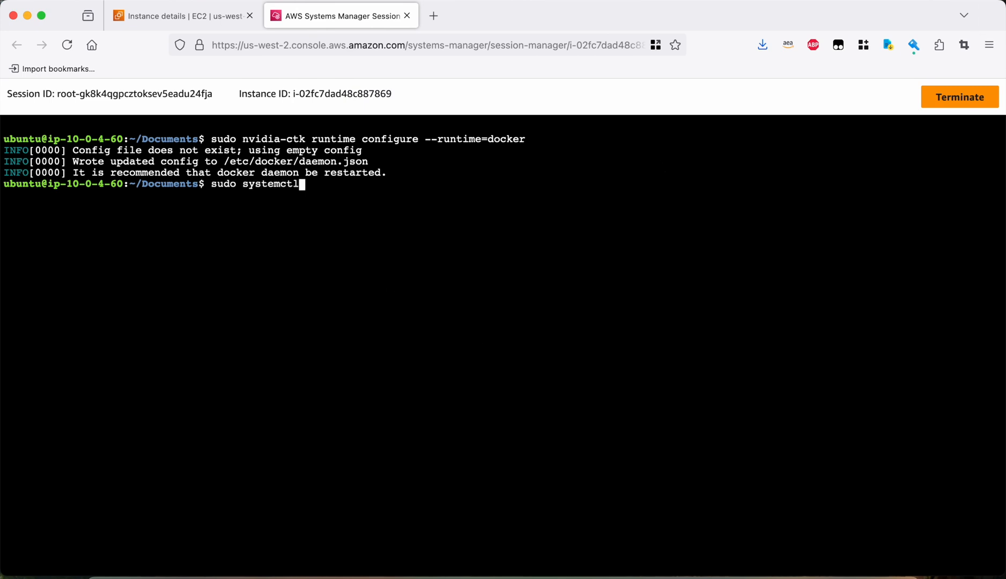
text(restart docker)
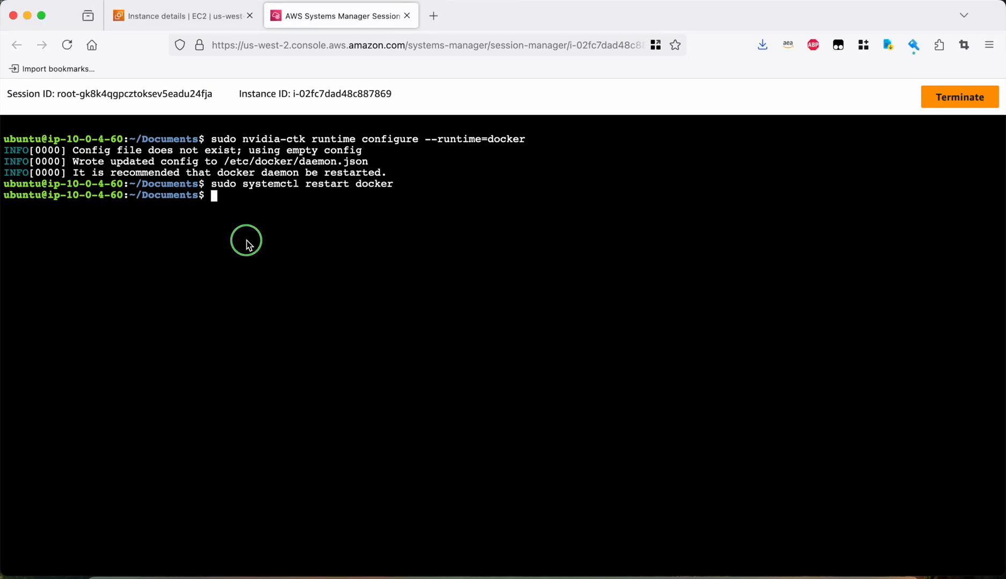
Configure the NVIDIA runtime for containerd with 'sudo nvidia-ctk runtime configure --runtime=containerd'.
text(sudo nvidia-ctk runtime configure --runtime=containerd)
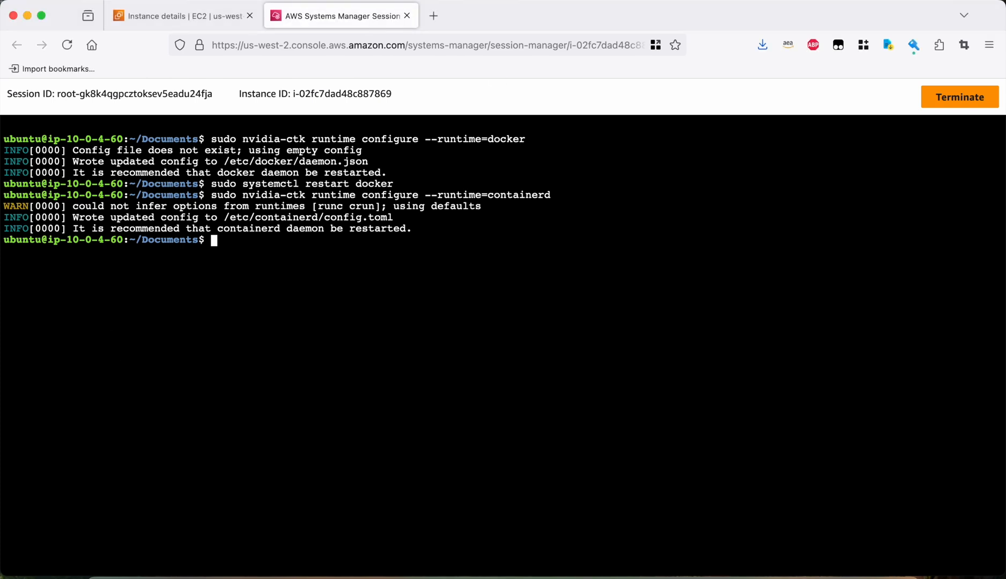
Run 'sudo docker run --rm --runtime=nvidia --gpus all ubuntu nvidia-smi' and clear the terminal.
text(sudo docker run)
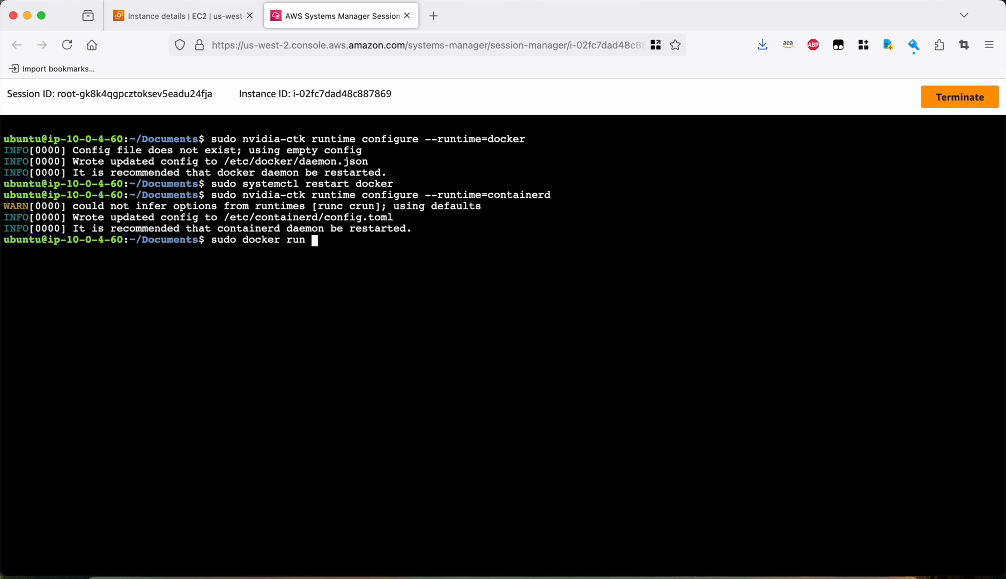
text(--rm --runtim)
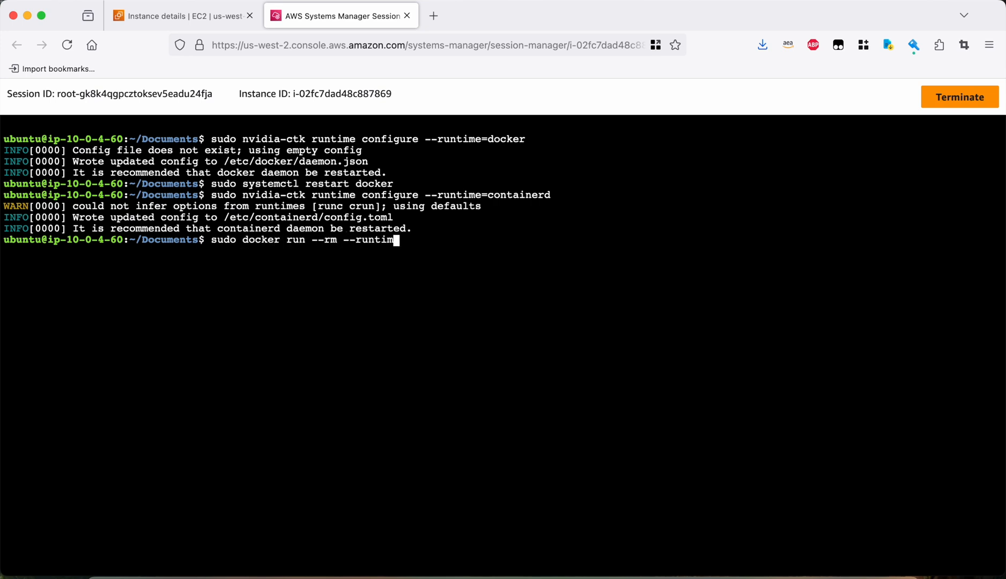
text(=nvidia --gp)
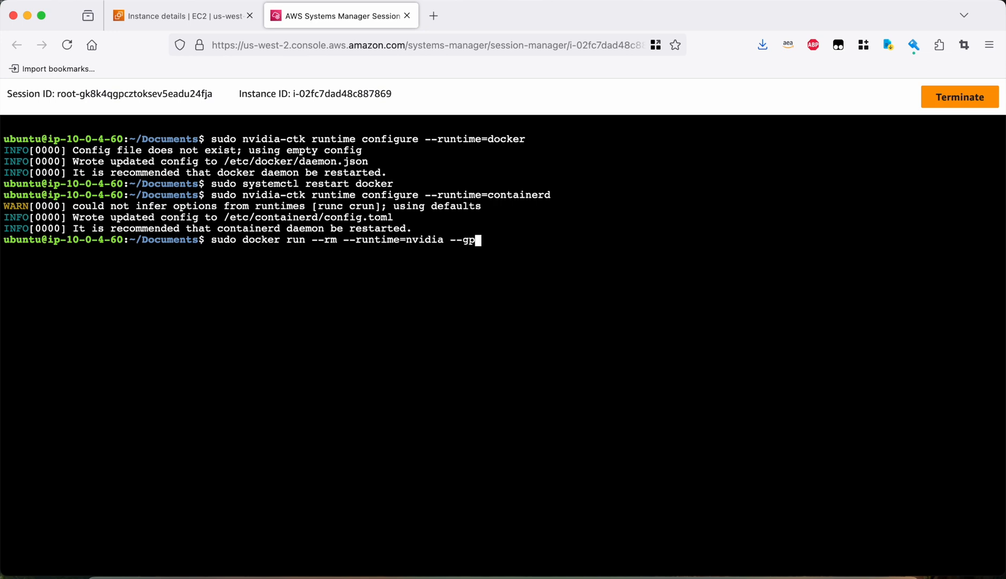
text(us all ubuntu nvi)
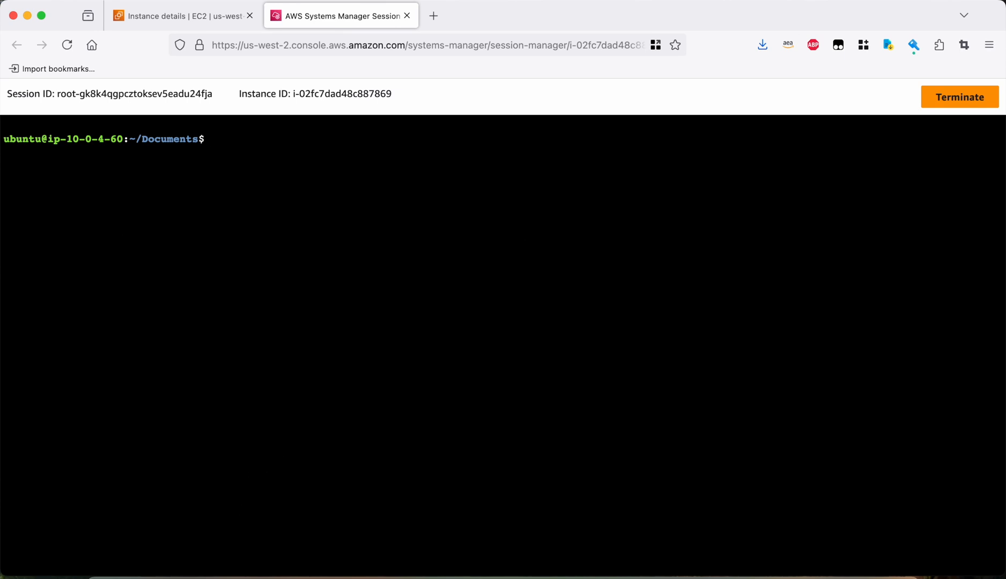
Paste and run 'docker run --rm --runtime=nvidia --gpus all ubuntu nvidia-smi' without sudo, showing the Tesla T4.
text(A)
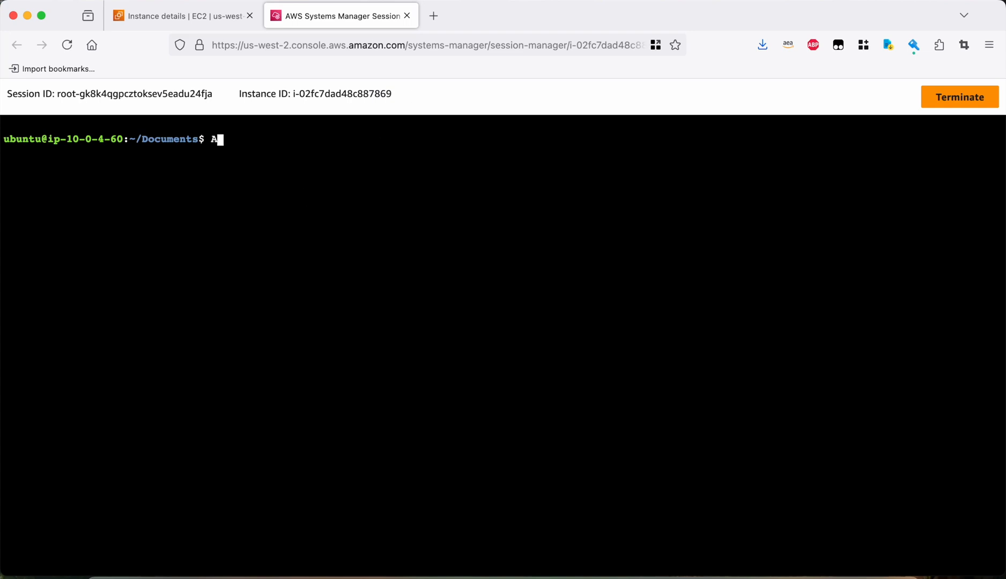
key(Backspace)
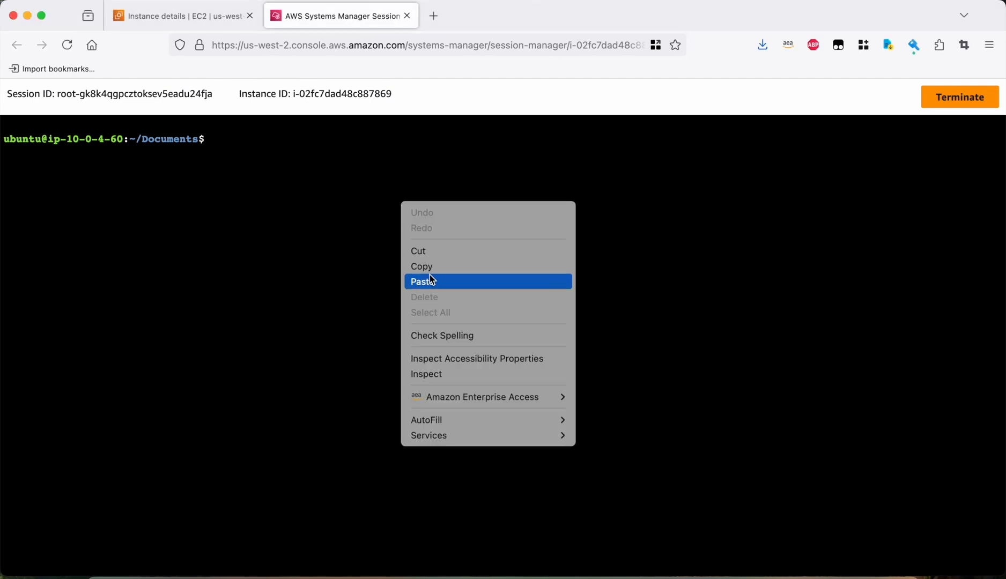
click(424, 281)
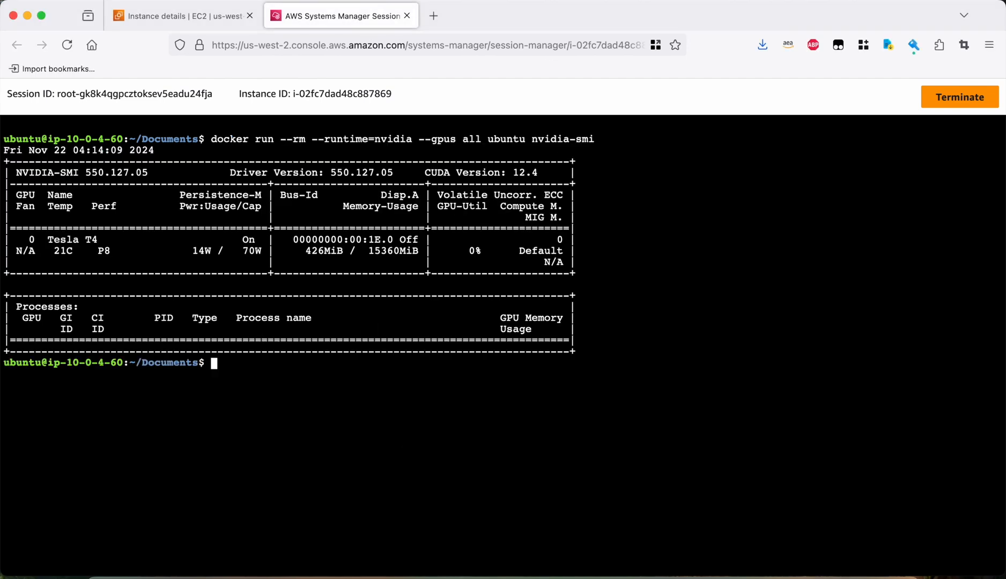